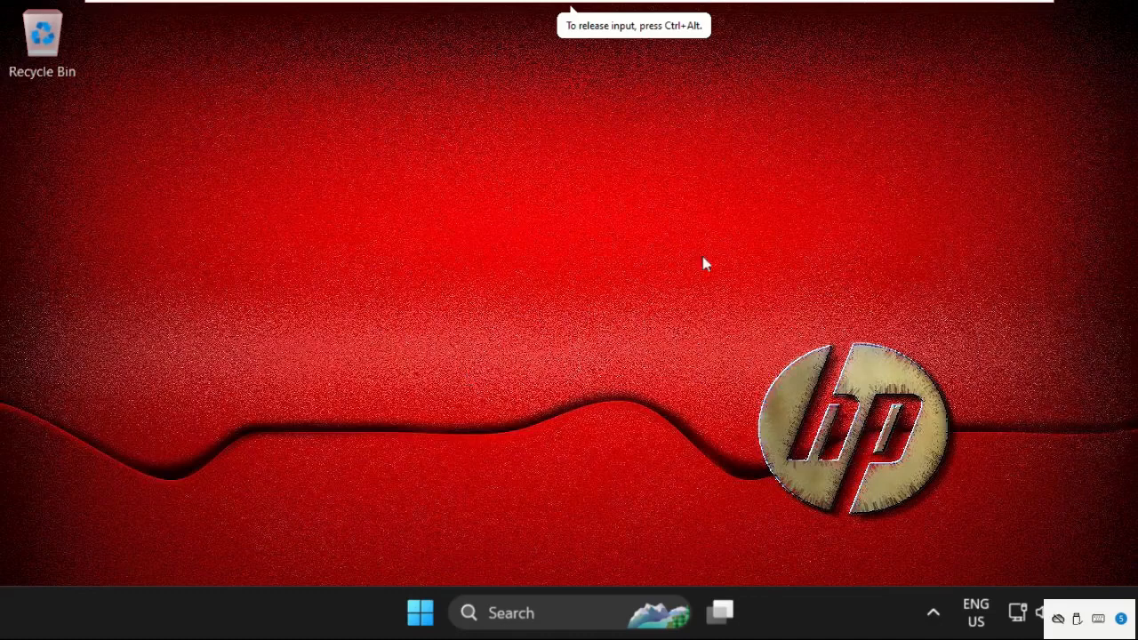
{"action": "mouse_move", "coordinate": [806, 309]}
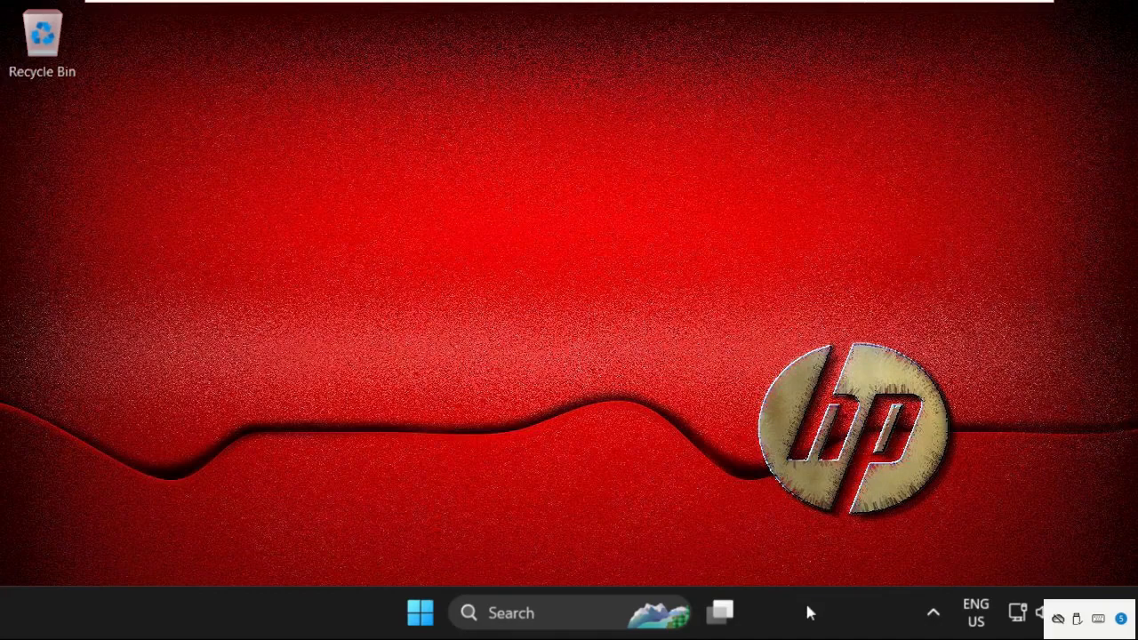
Open Task Manager from the taskbar menu and start the Run new task dialog
{"action": "right_click", "coordinate": [825, 612]}
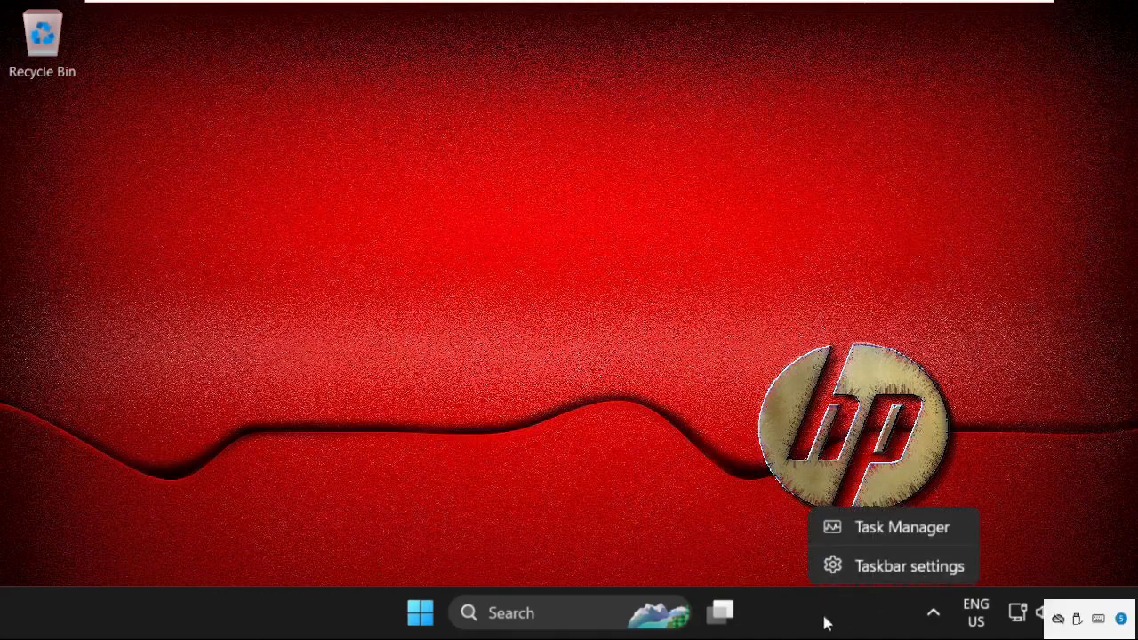
{"action": "left_click", "coordinate": [902, 527]}
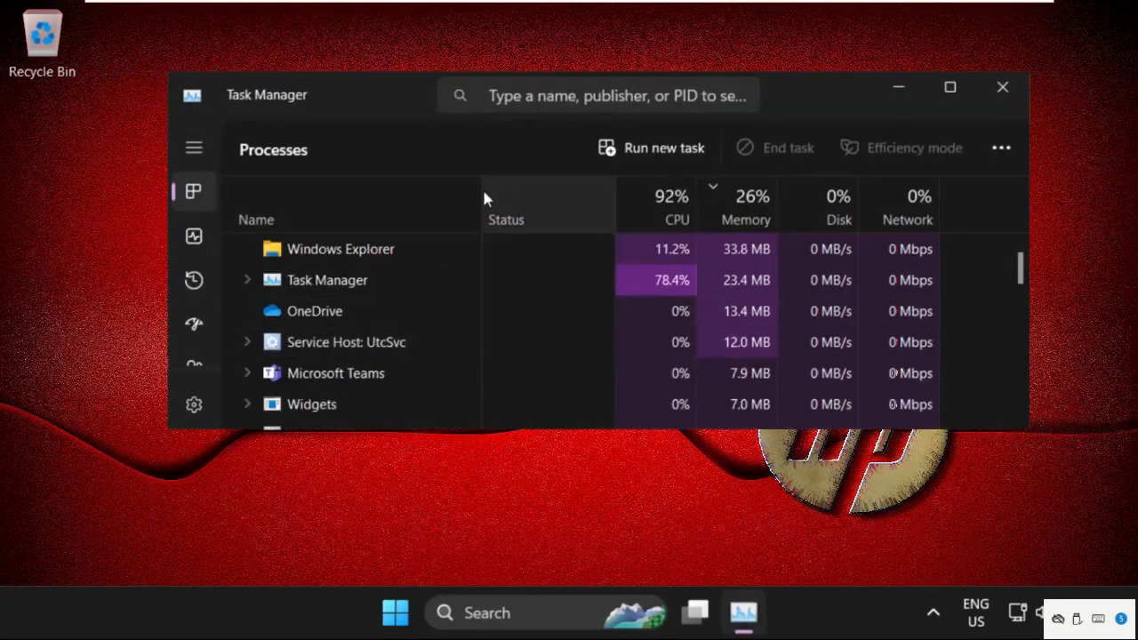
{"action": "left_click", "coordinate": [662, 148]}
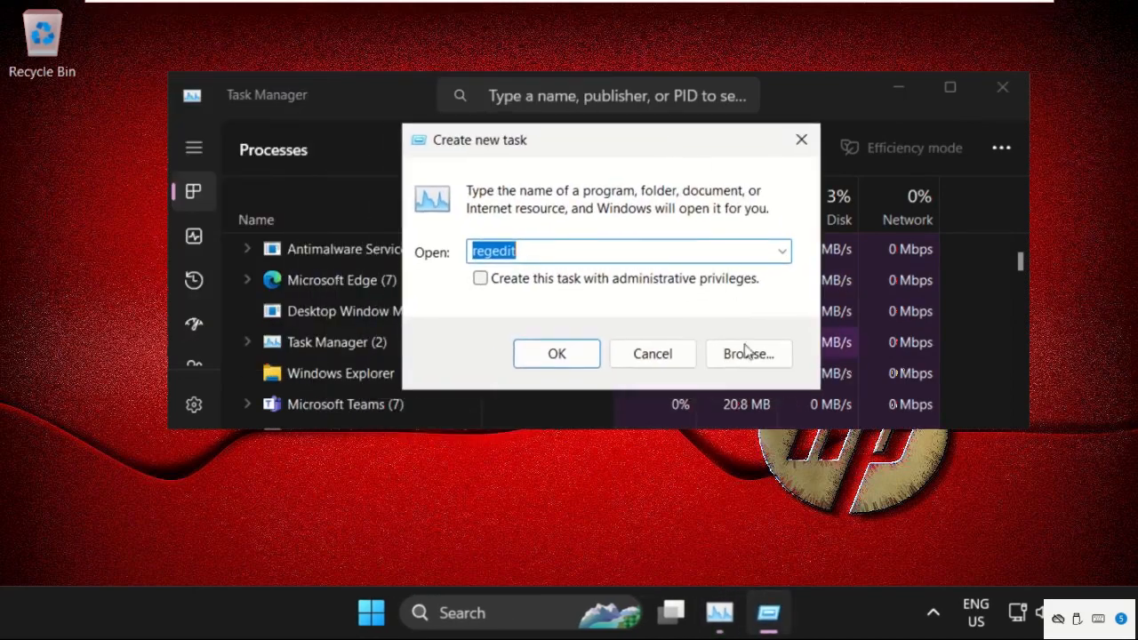
Browse to C:\Windows\System32 and pick cmd.exe as the new task
{"action": "left_click", "coordinate": [749, 354]}
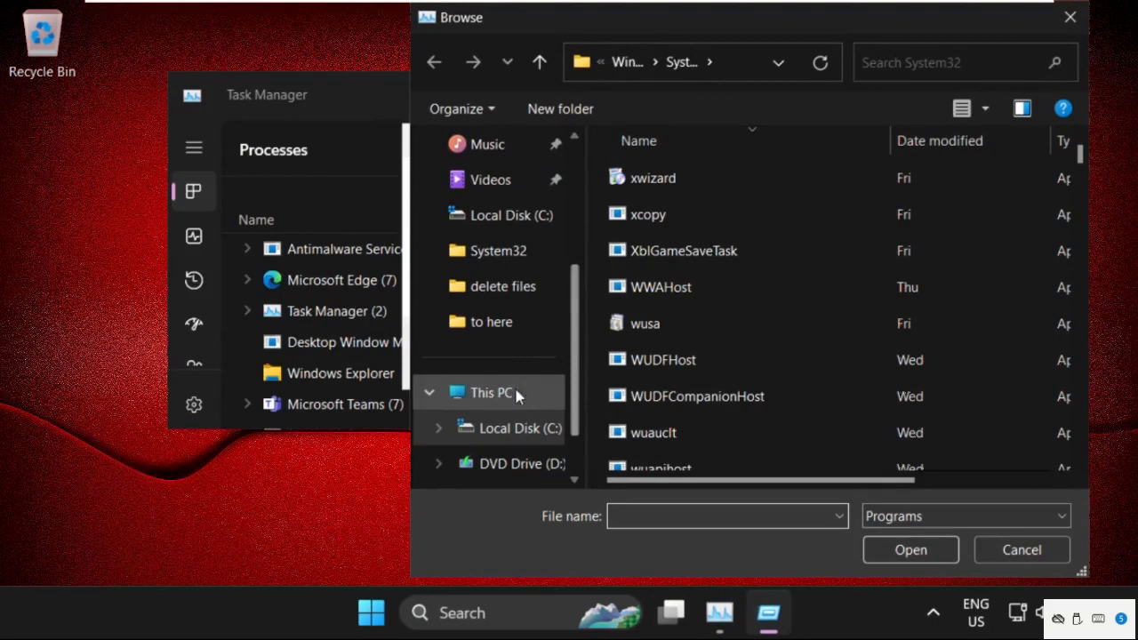
{"action": "left_click", "coordinate": [486, 392]}
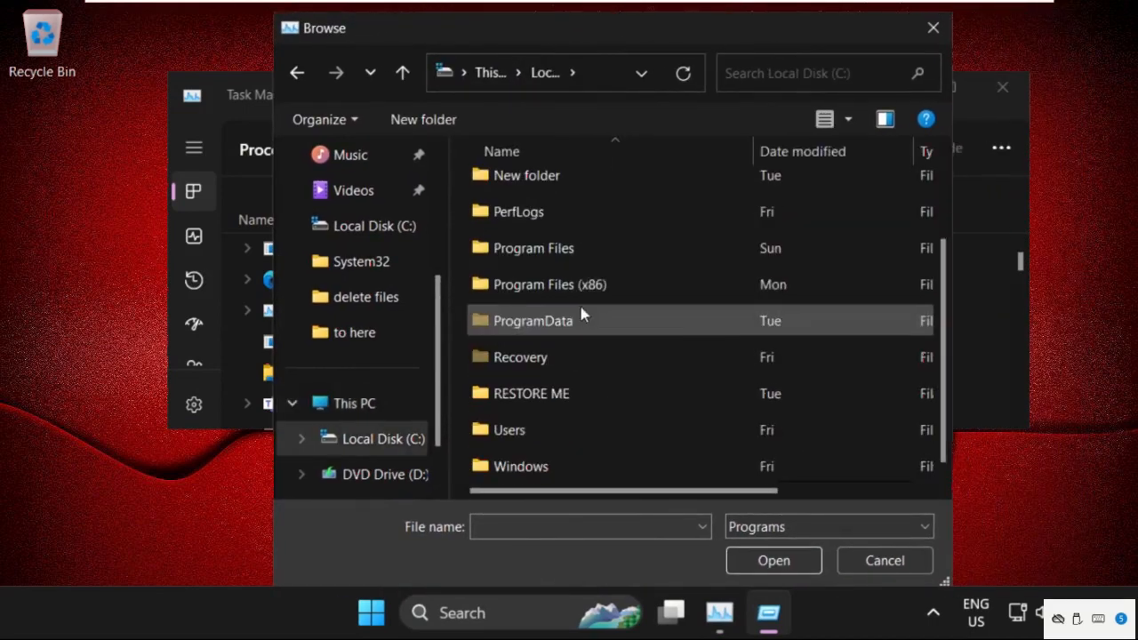
{"action": "mouse_move", "coordinate": [580, 466]}
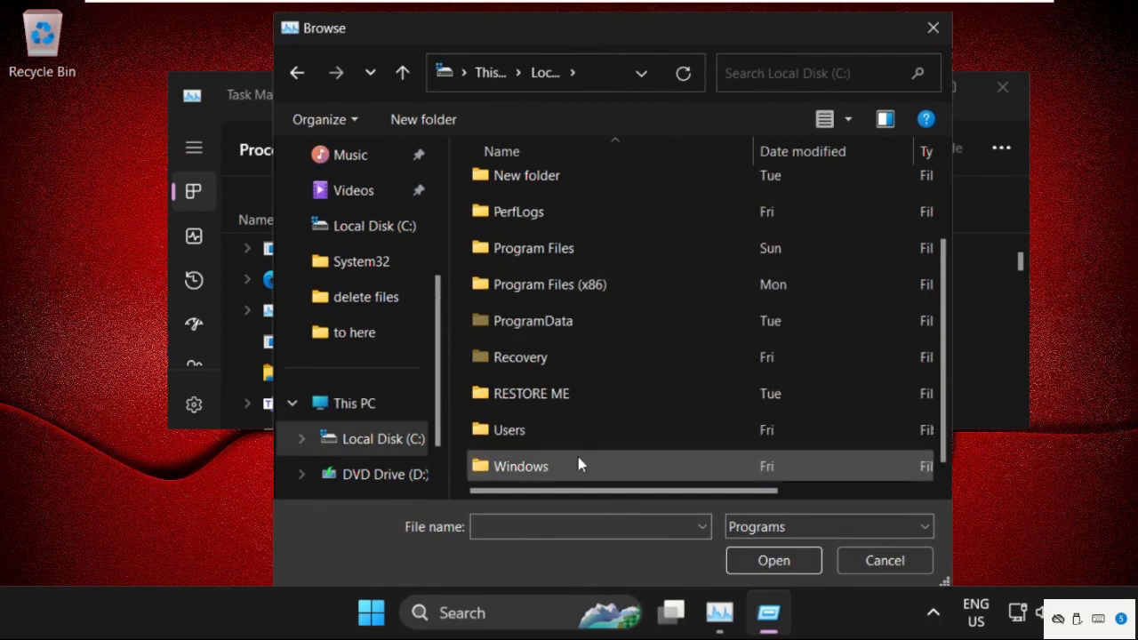
{"action": "double_click", "coordinate": [523, 466]}
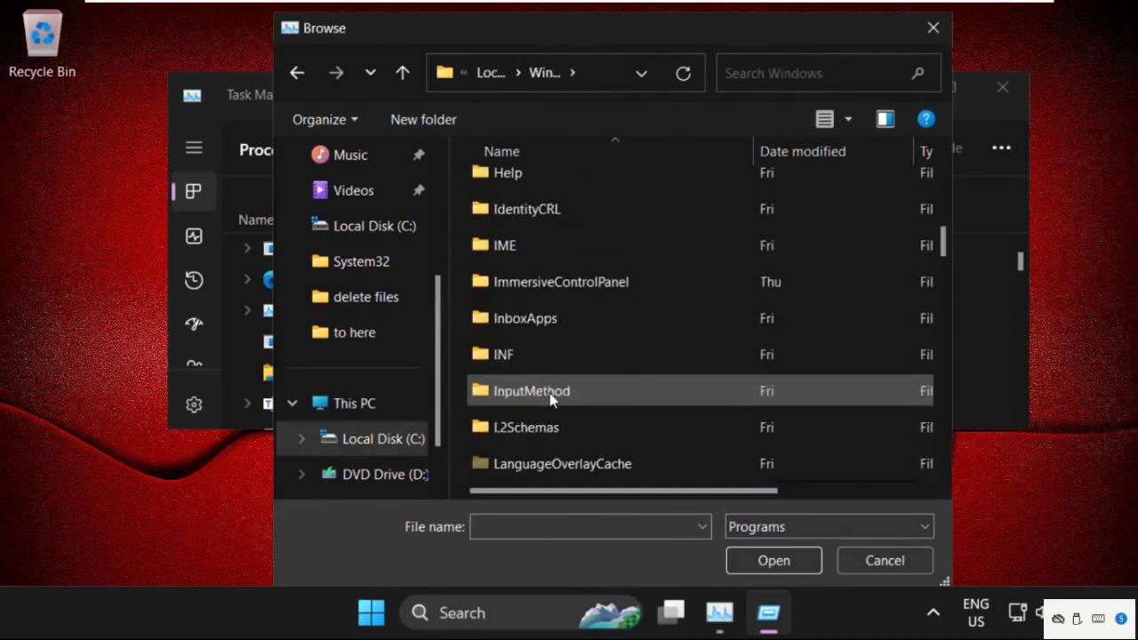
{"action": "scroll", "scroll_direction": "down", "scroll_amount": 3}
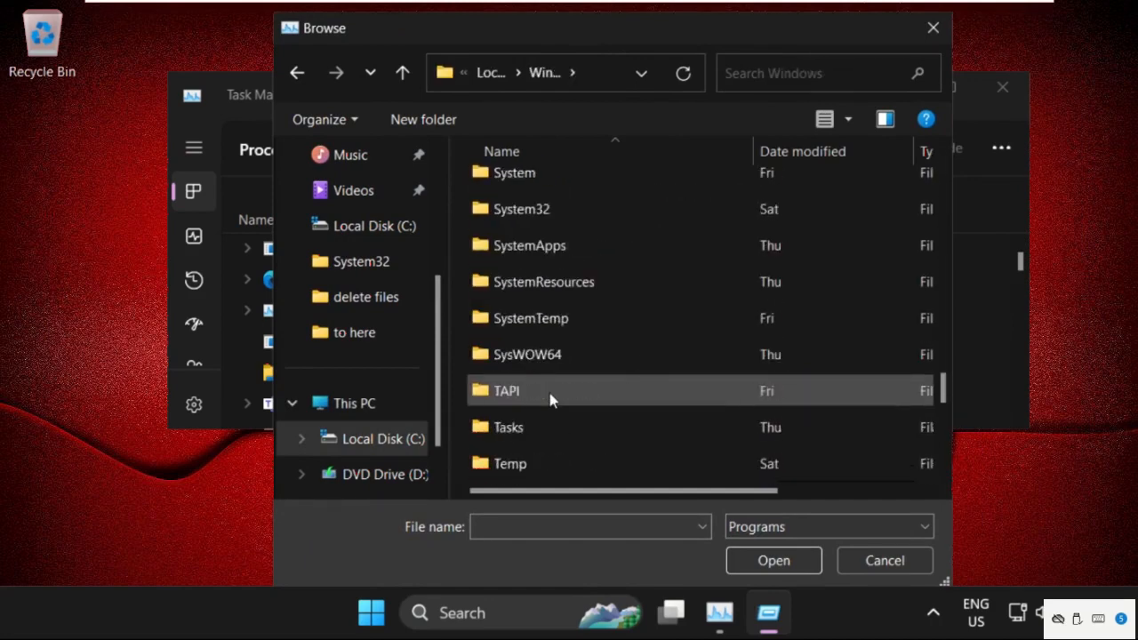
{"action": "scroll", "scroll_direction": "down", "scroll_amount": 3}
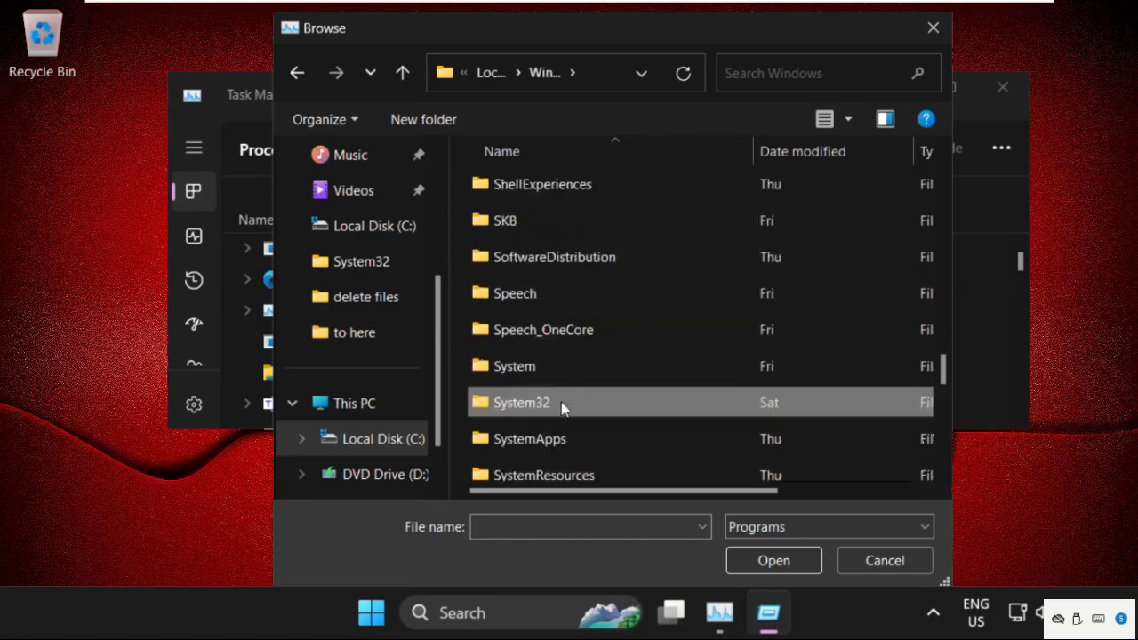
{"action": "double_click", "coordinate": [522, 402]}
{"action": "type", "text": "curl"}
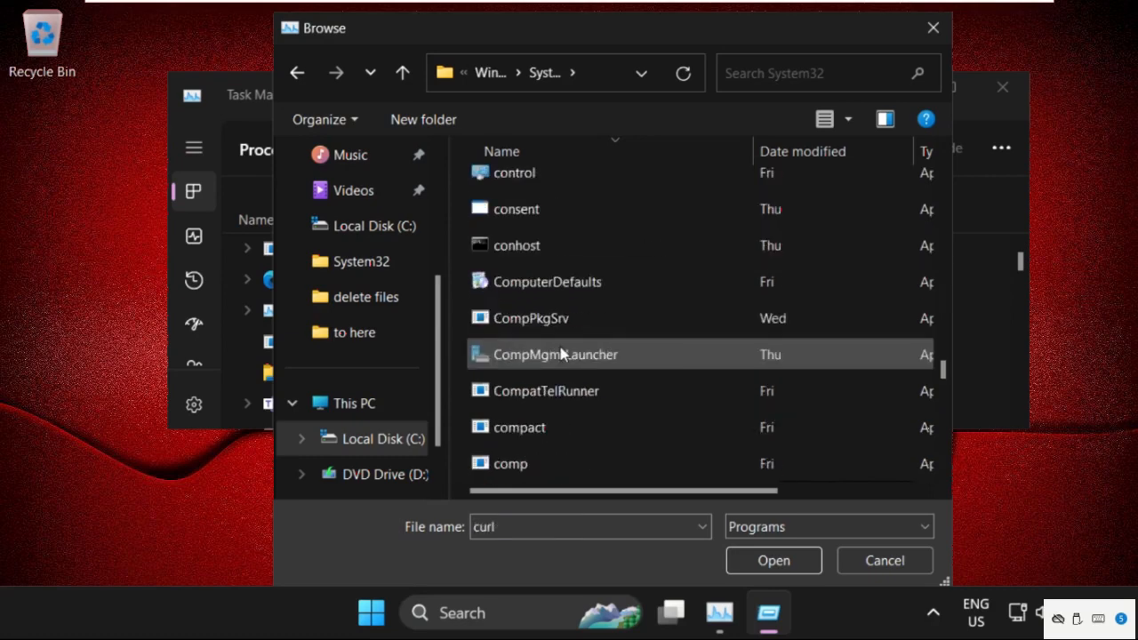
{"action": "scroll", "scroll_direction": "down", "scroll_amount": 3}
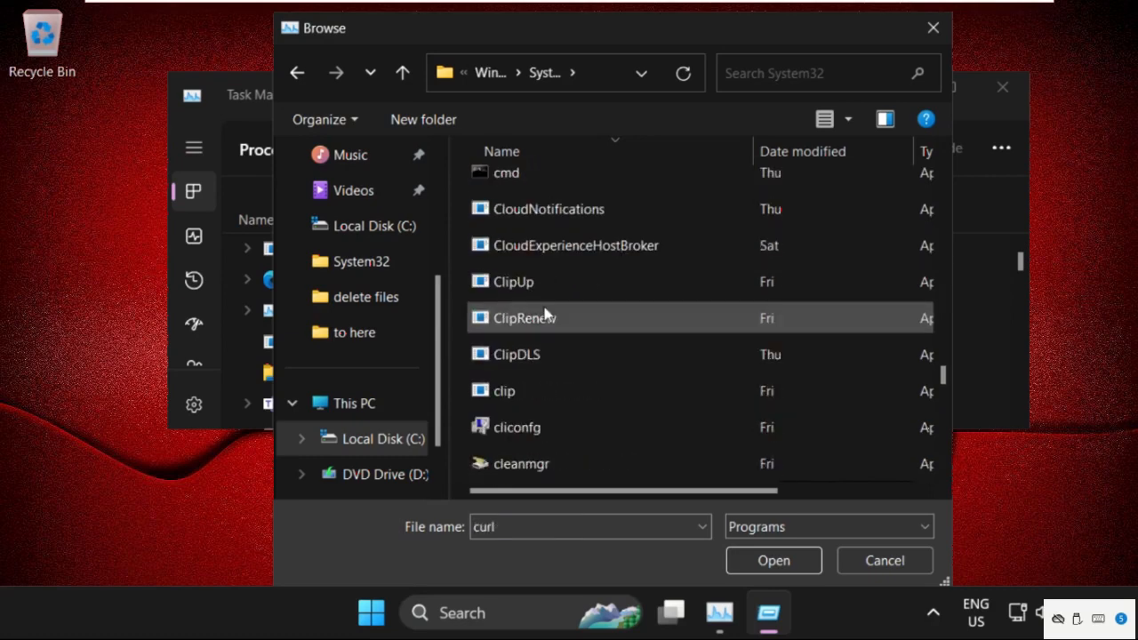
{"action": "left_click", "coordinate": [506, 257]}
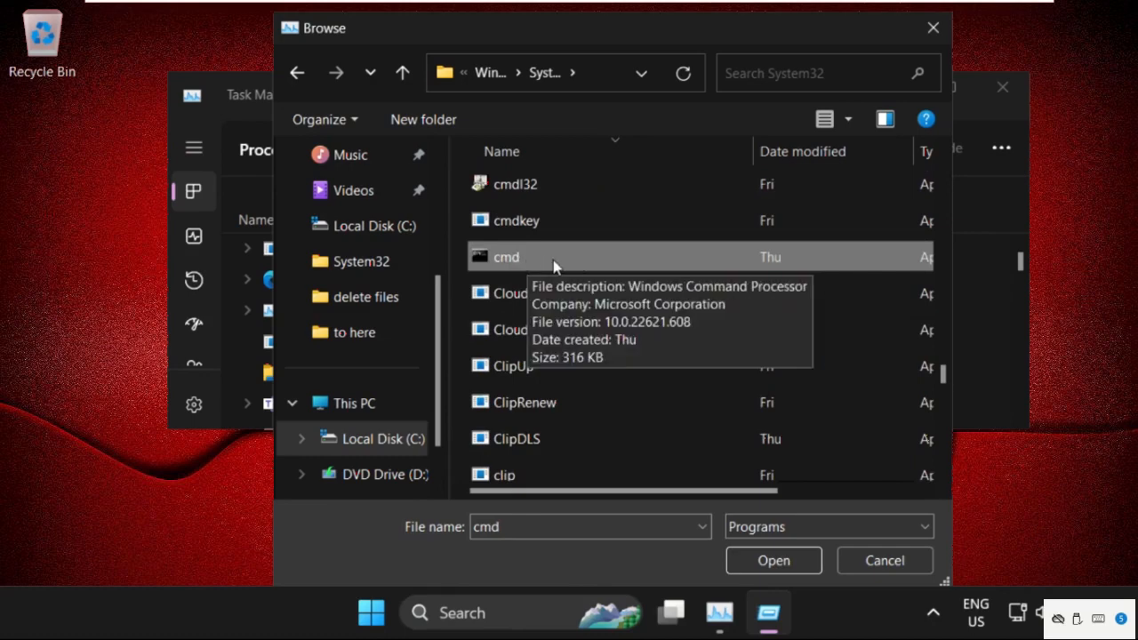
{"action": "left_click", "coordinate": [774, 560]}
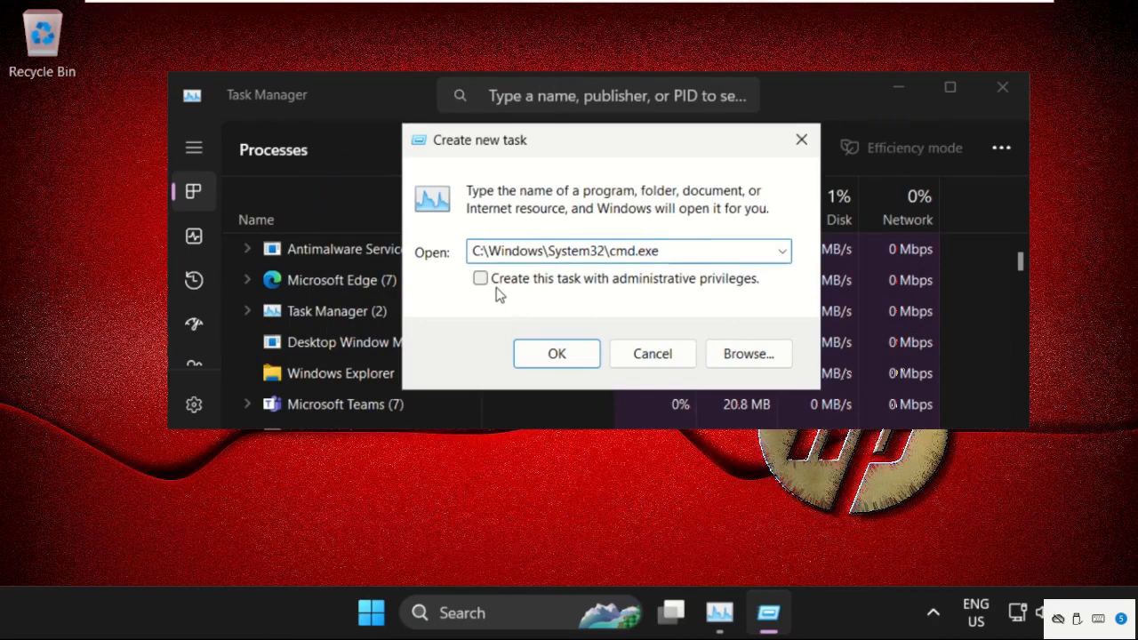
Enable administrative privileges and launch cmd.exe as Administrator
{"action": "left_click", "coordinate": [480, 279]}
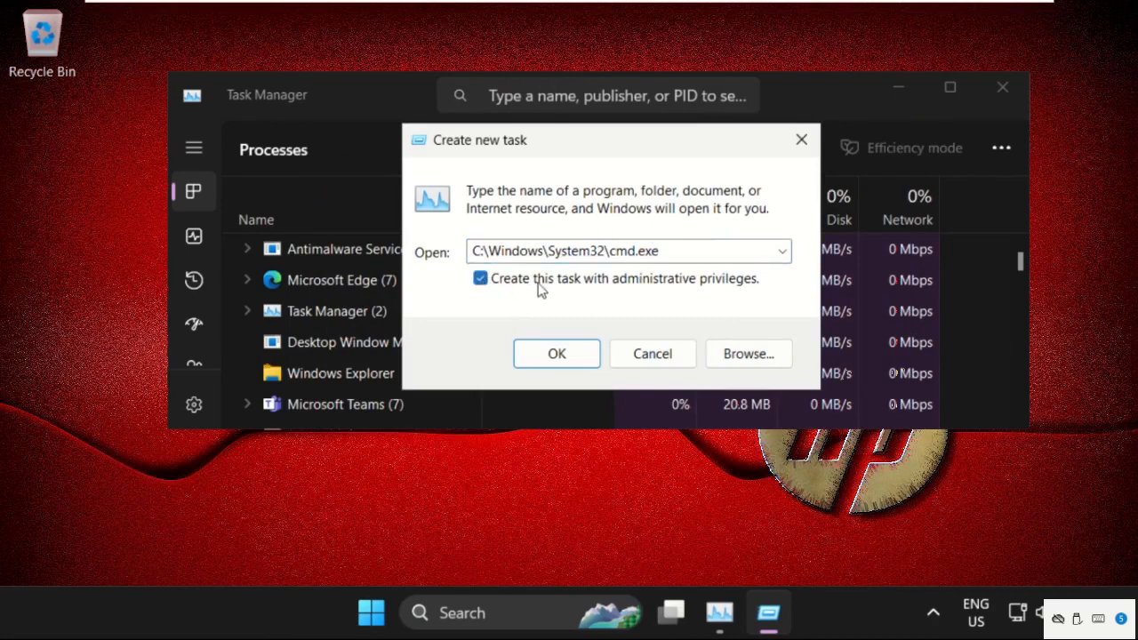
{"action": "mouse_move", "coordinate": [600, 297]}
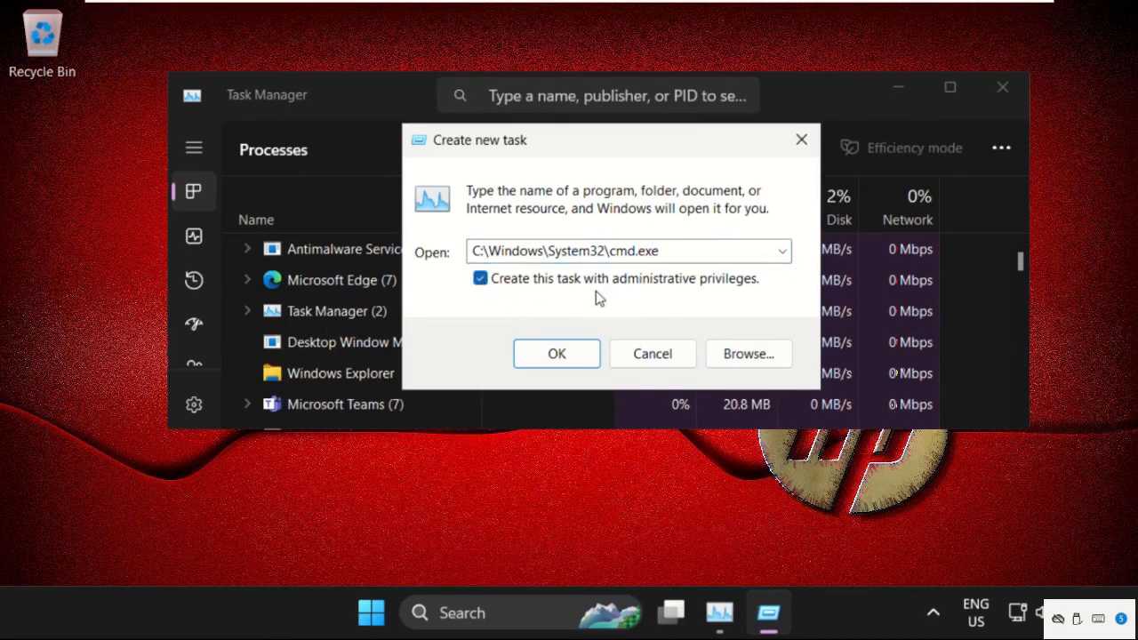
{"action": "mouse_move", "coordinate": [691, 290]}
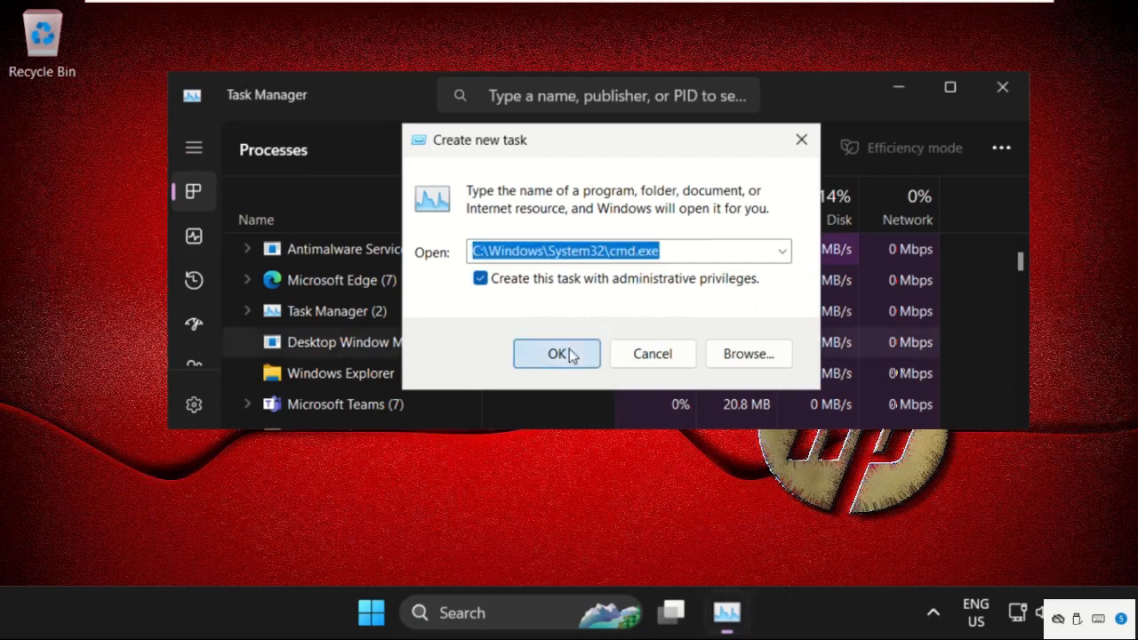
{"action": "left_click", "coordinate": [556, 353]}
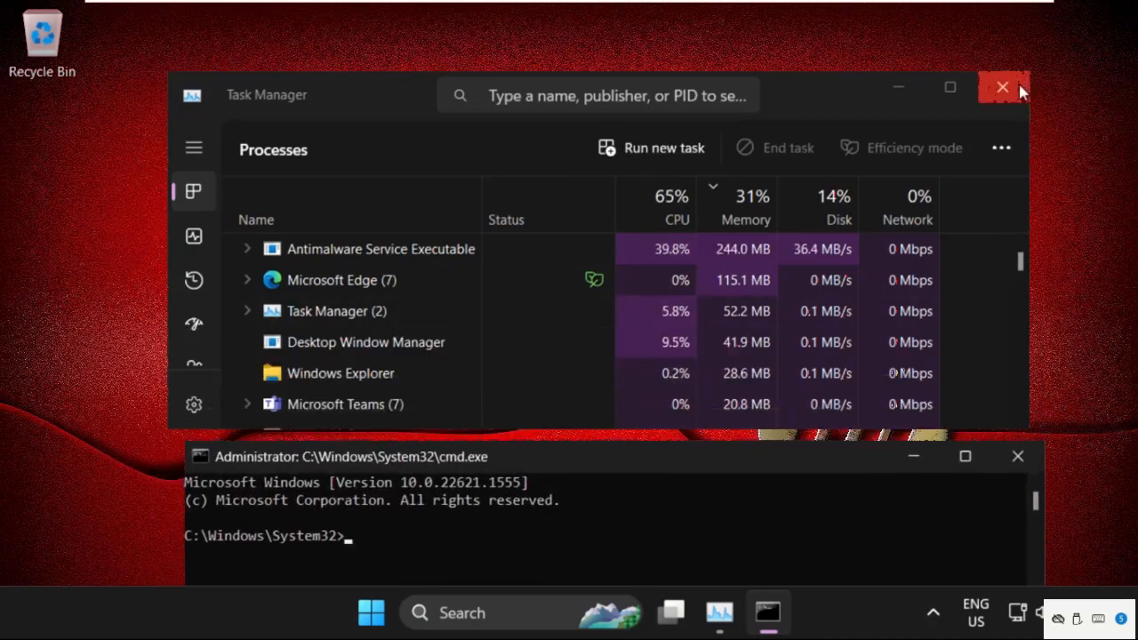
Close Task Manager and try changing directory to appdata/local in Command Prompt
{"action": "left_click", "coordinate": [1001, 88]}
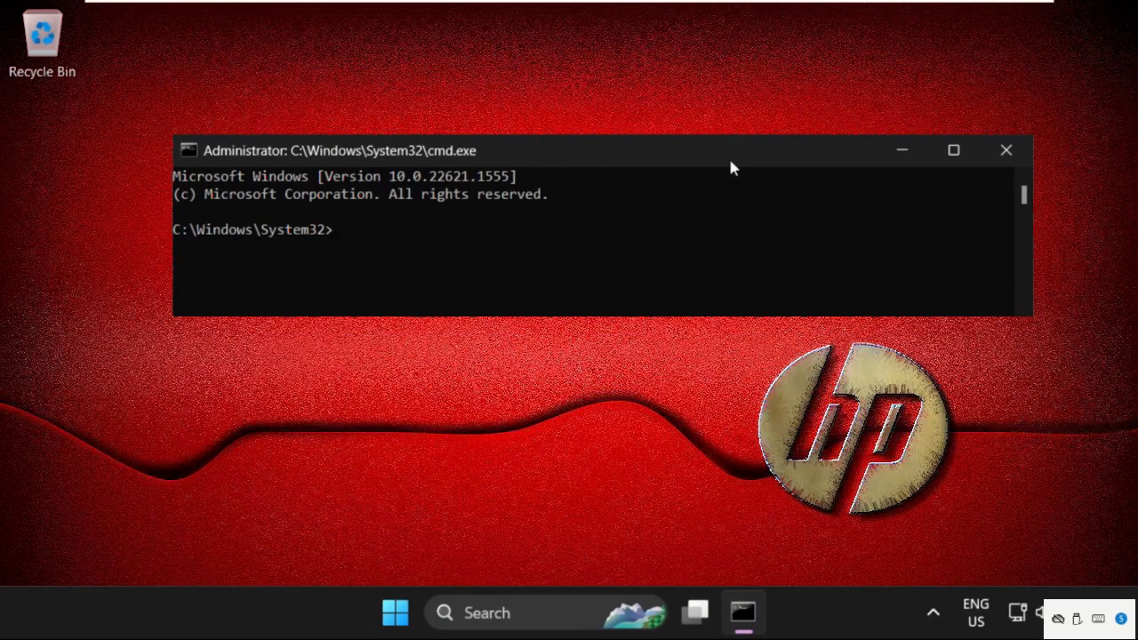
{"action": "type", "text": "cd a"}
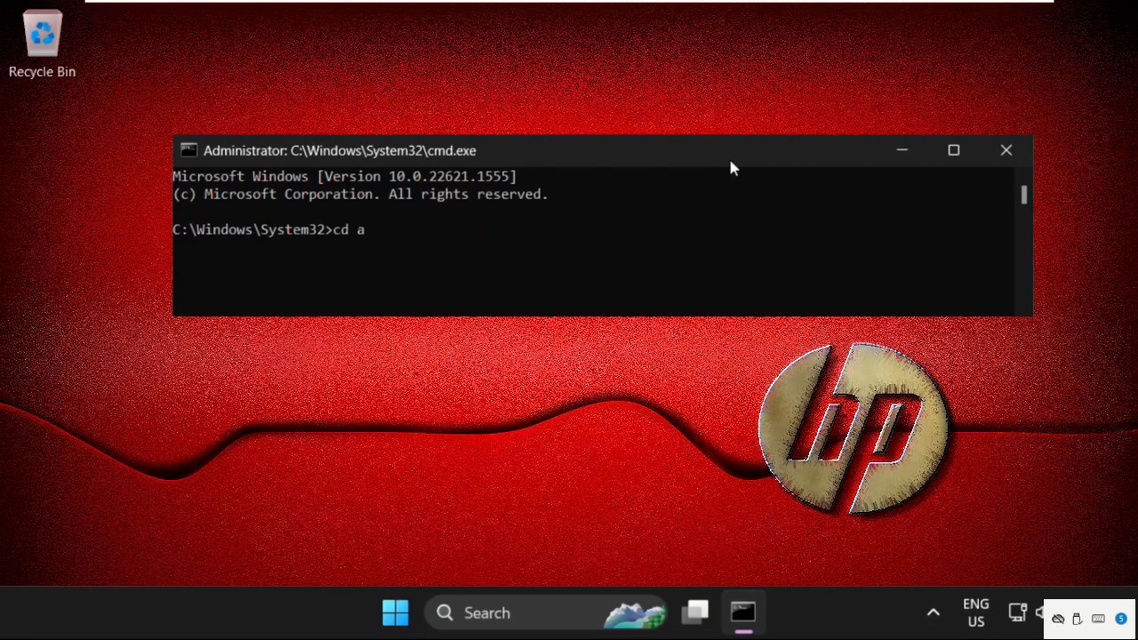
{"action": "type", "text": "ppdata"}
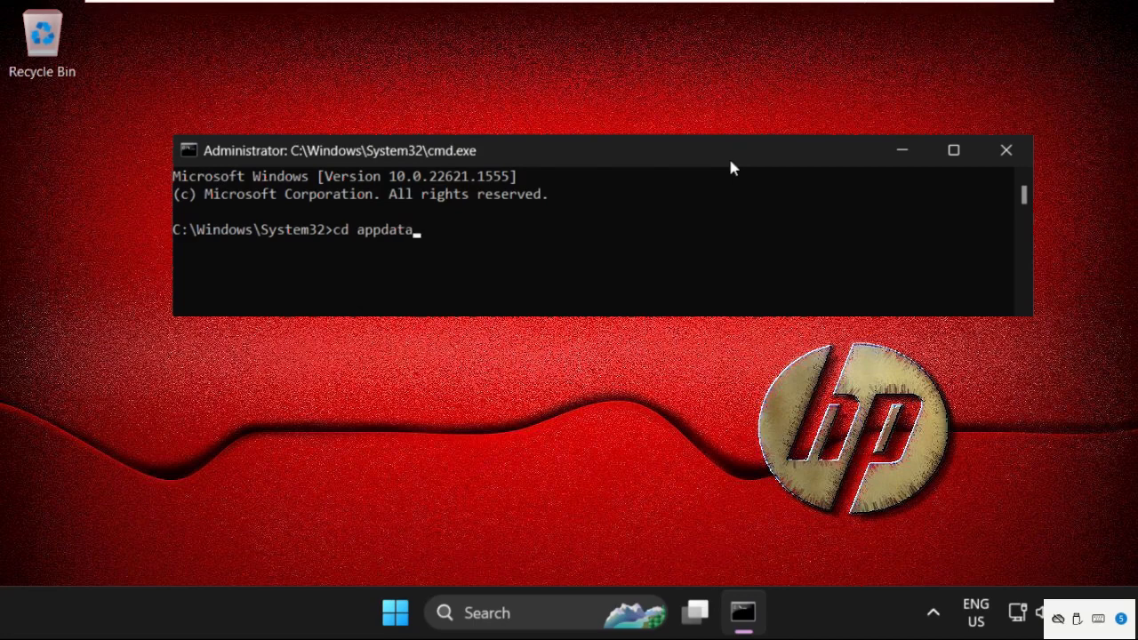
{"action": "type", "text": "/"}
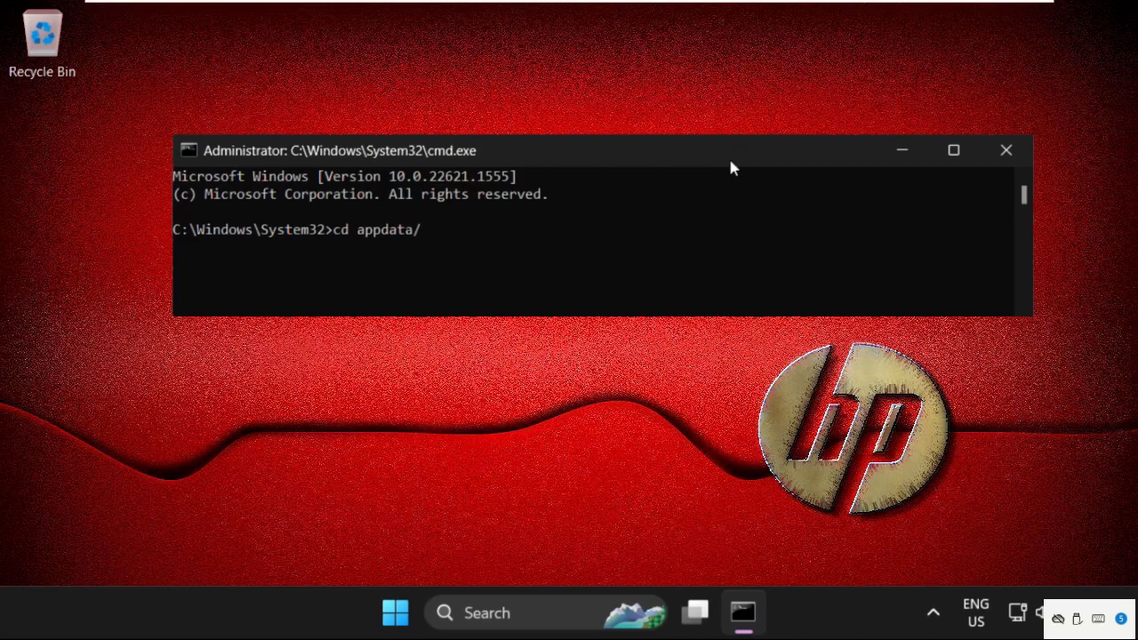
{"action": "type", "text": "l0"}
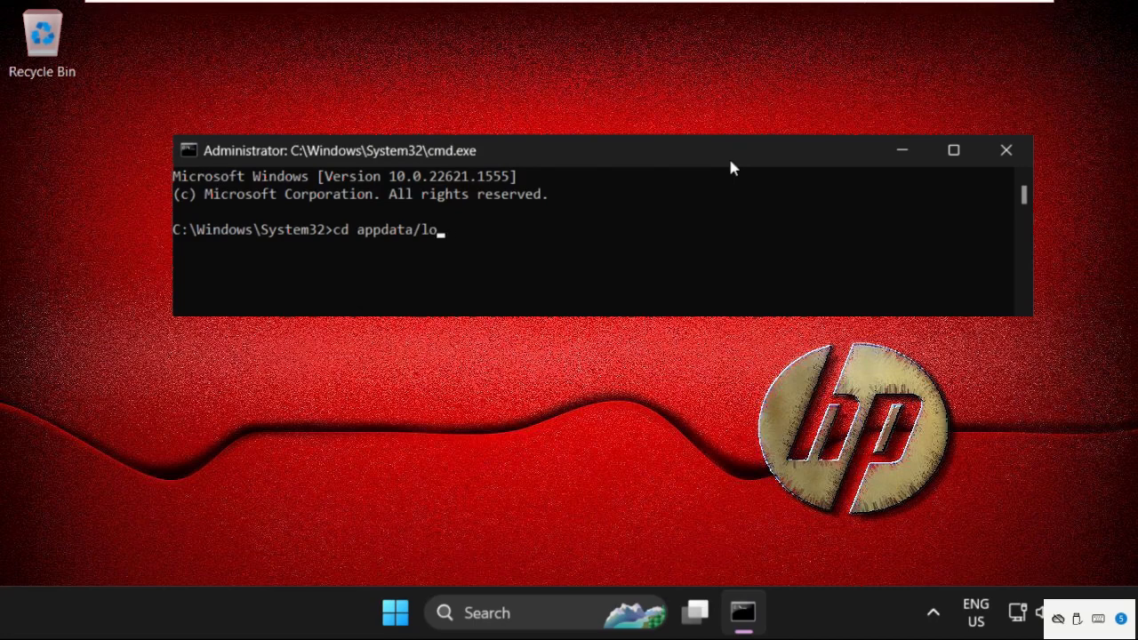
{"action": "key", "text": "Enter"}
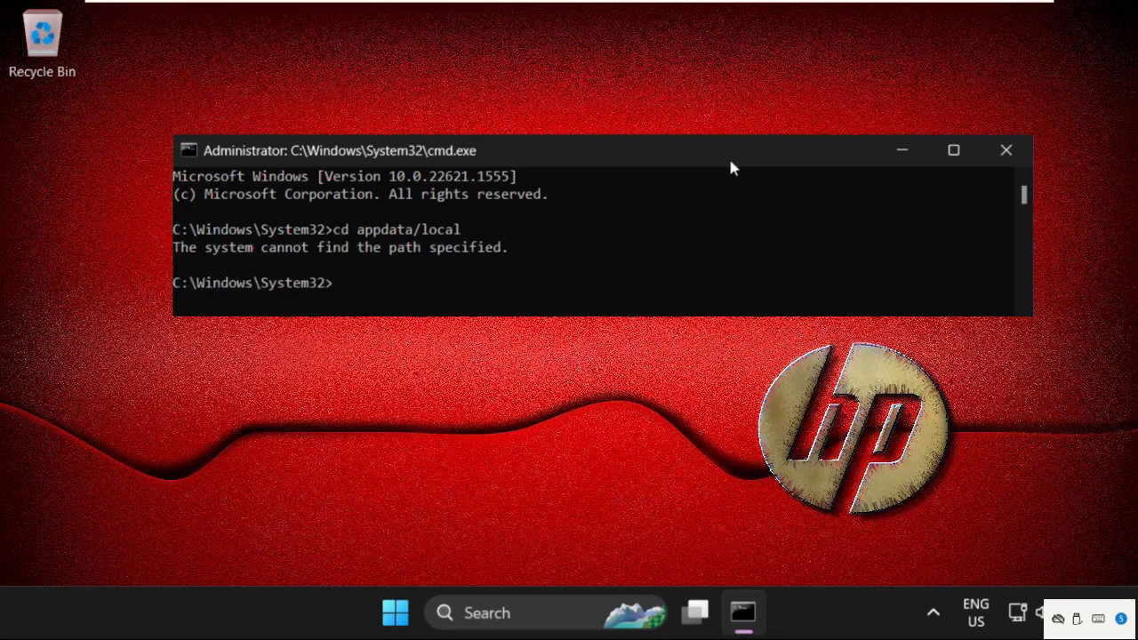
Enter the command 'rmdir /s roblox' to recursively remove the roblox folder
{"action": "type", "text": "r"}
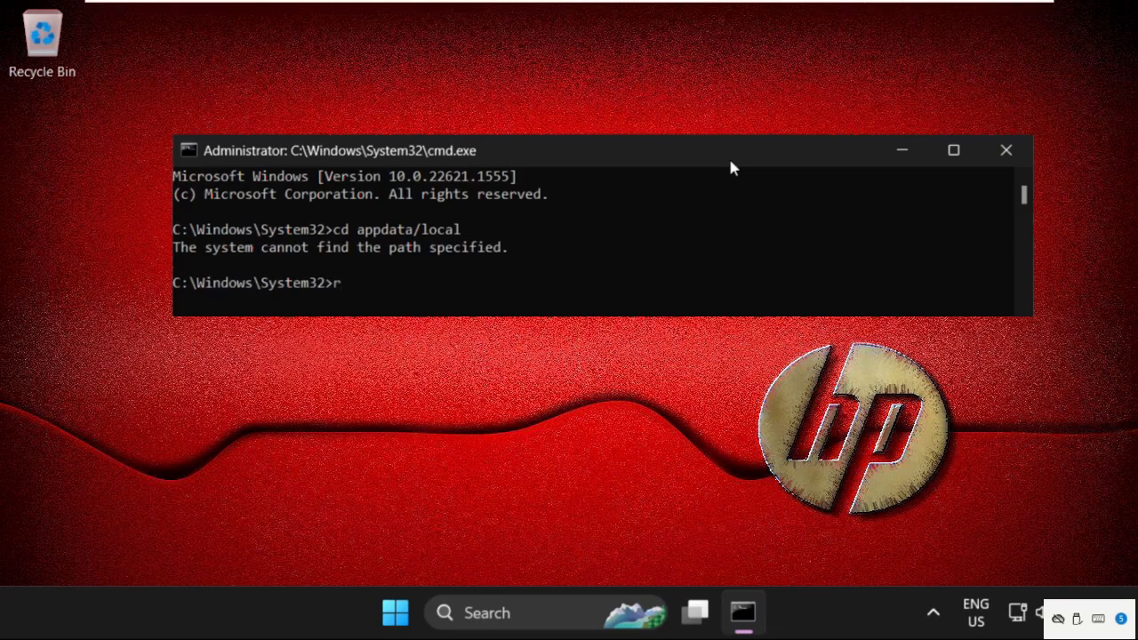
{"action": "type", "text": "mdir"}
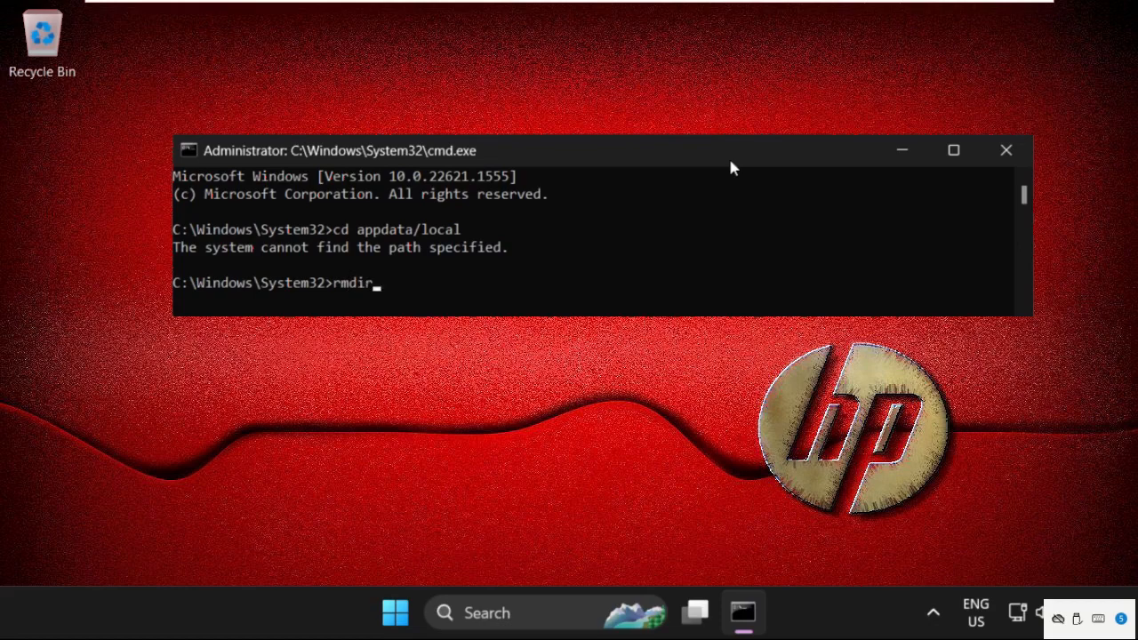
{"action": "type", "text": "/"}
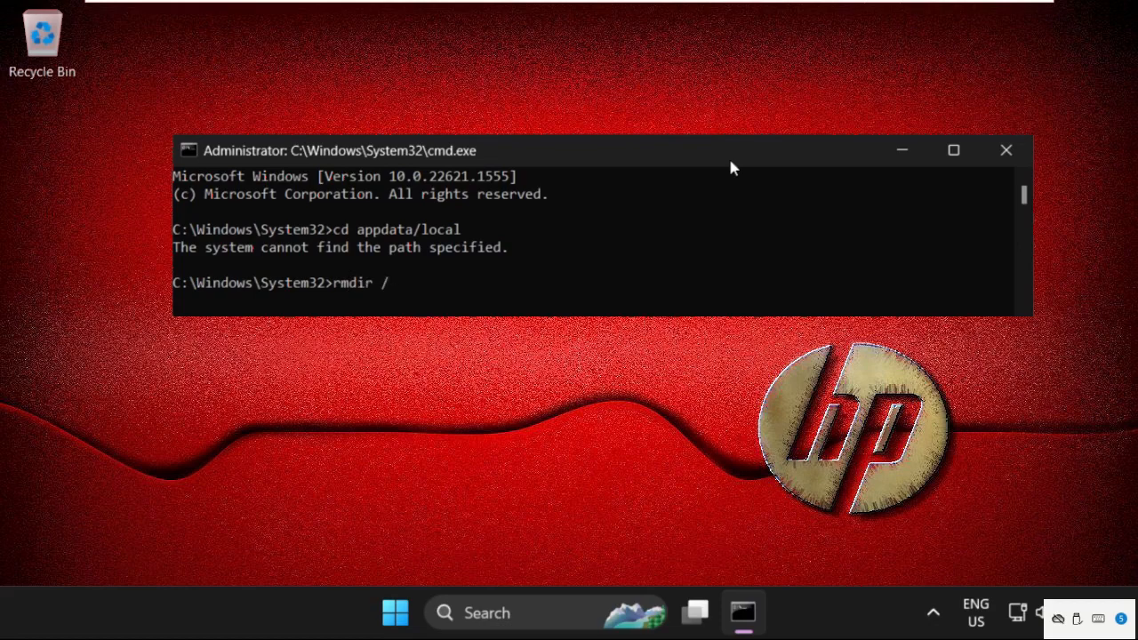
{"action": "type", "text": "s r"}
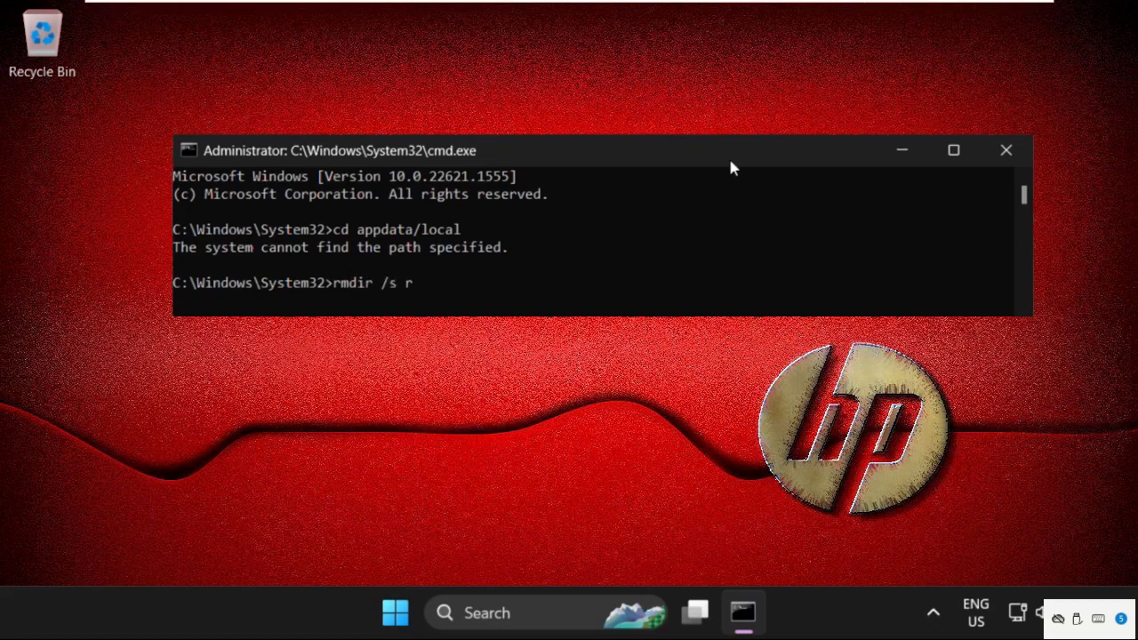
{"action": "type", "text": "ob"}
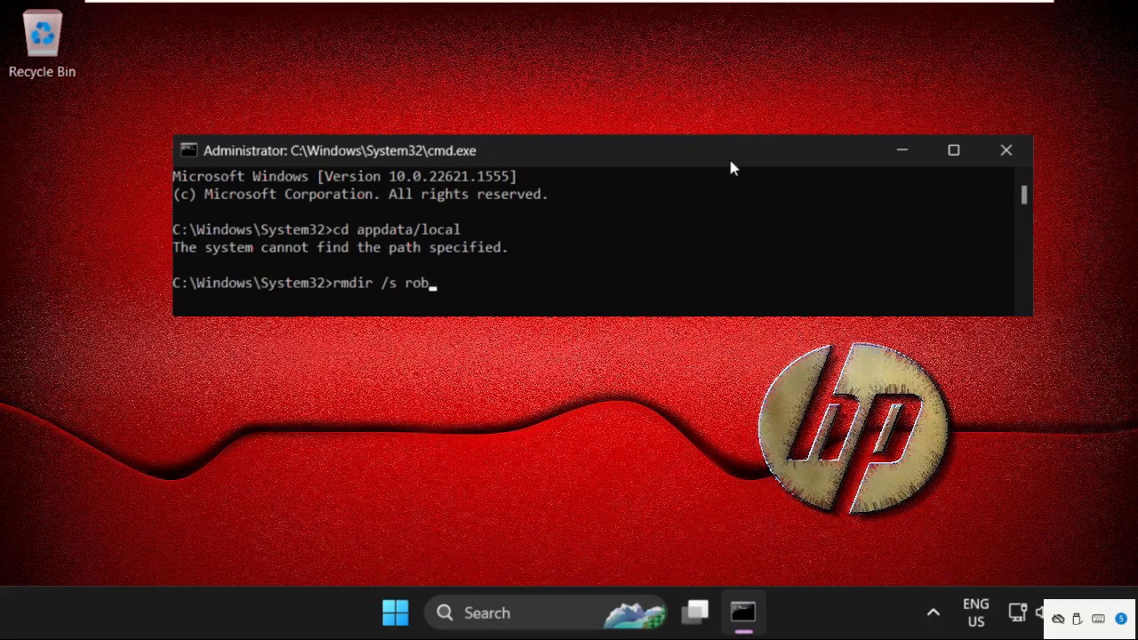
{"action": "type", "text": "l"}
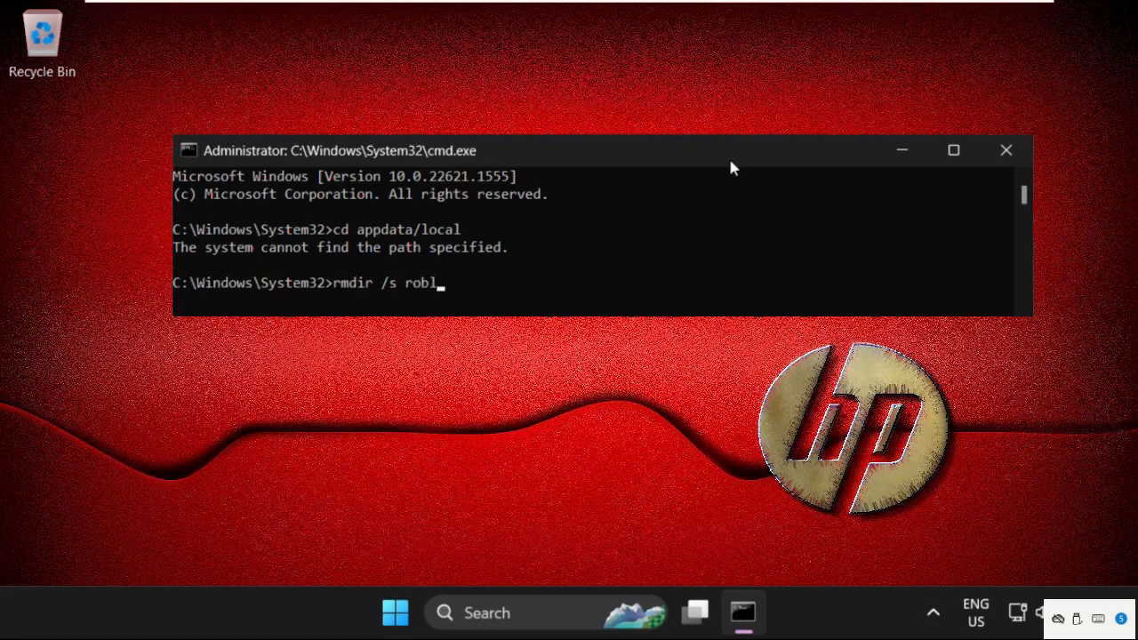
{"action": "type", "text": "ox"}
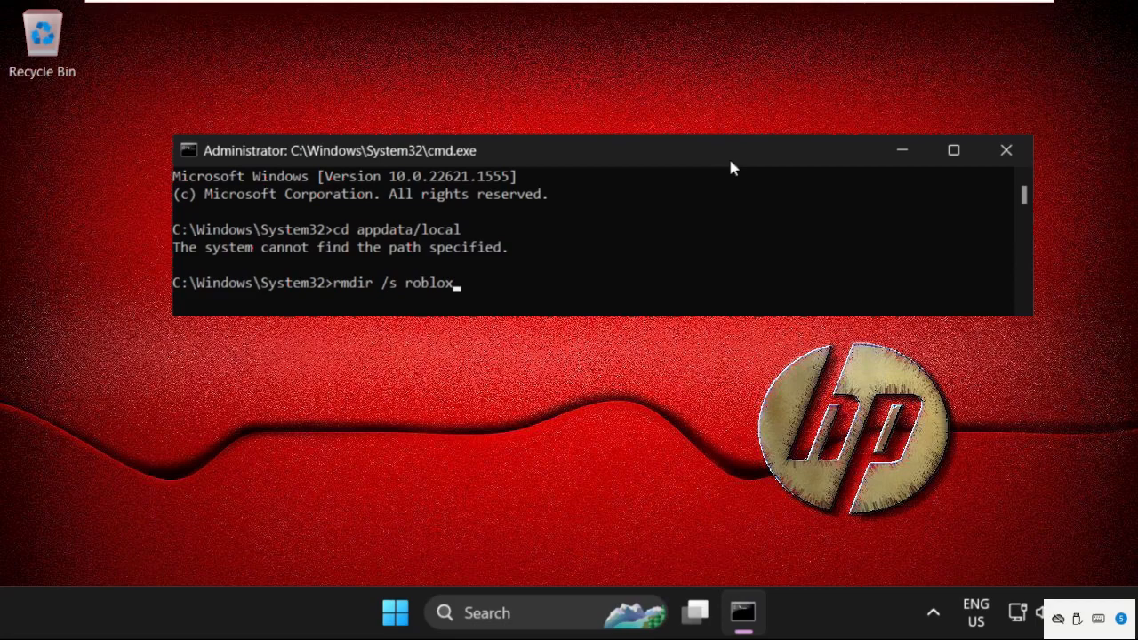
{"action": "left_click", "coordinate": [1006, 150]}
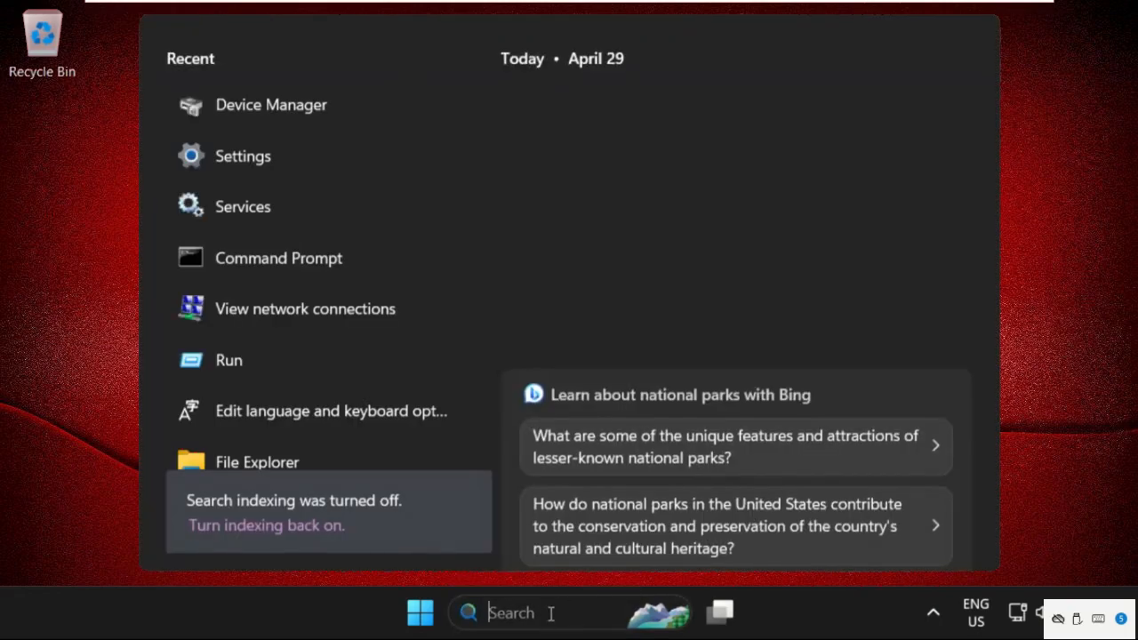
Go through Control Panel's Network and Sharing Center to adapters and bring up Ethernet0's menu
{"action": "type", "text": "control Panel"}
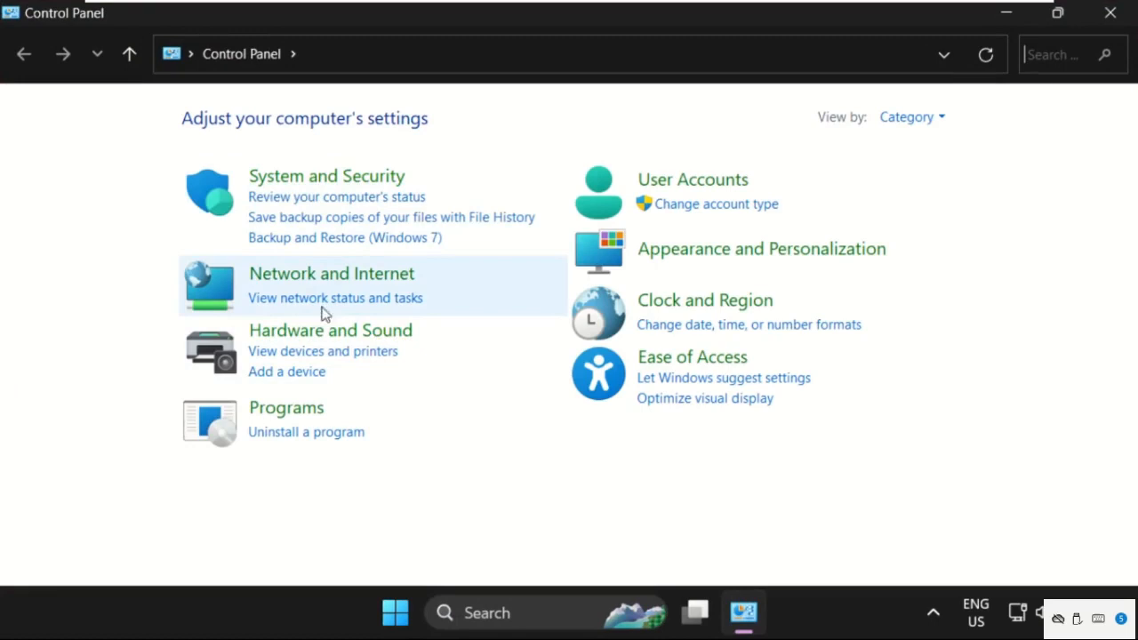
{"action": "left_click", "coordinate": [332, 273]}
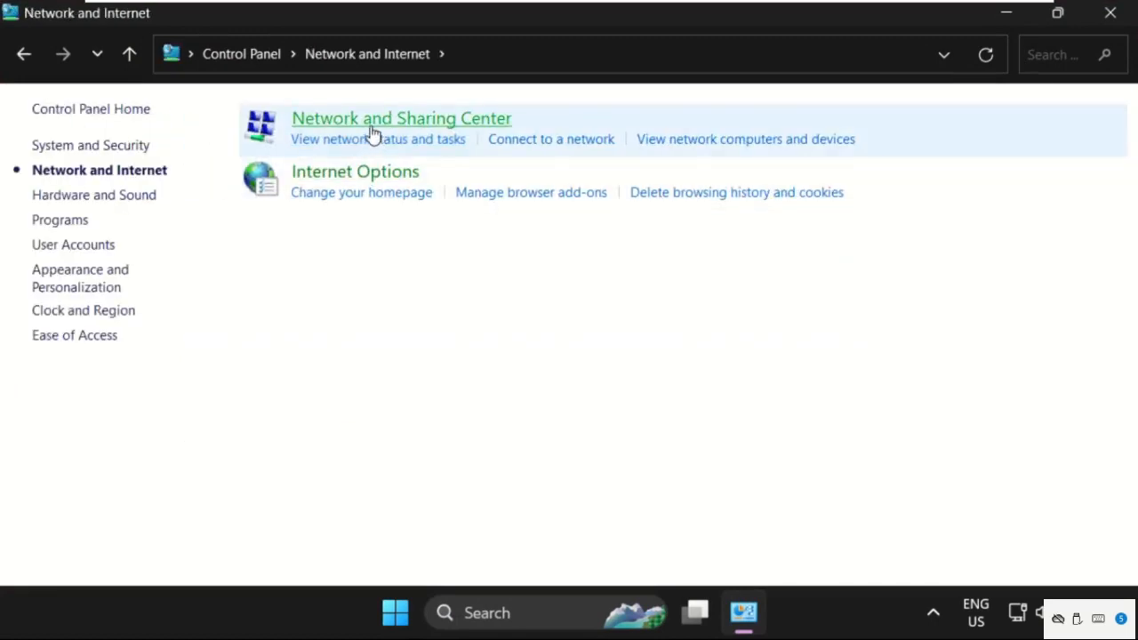
{"action": "left_click", "coordinate": [402, 117]}
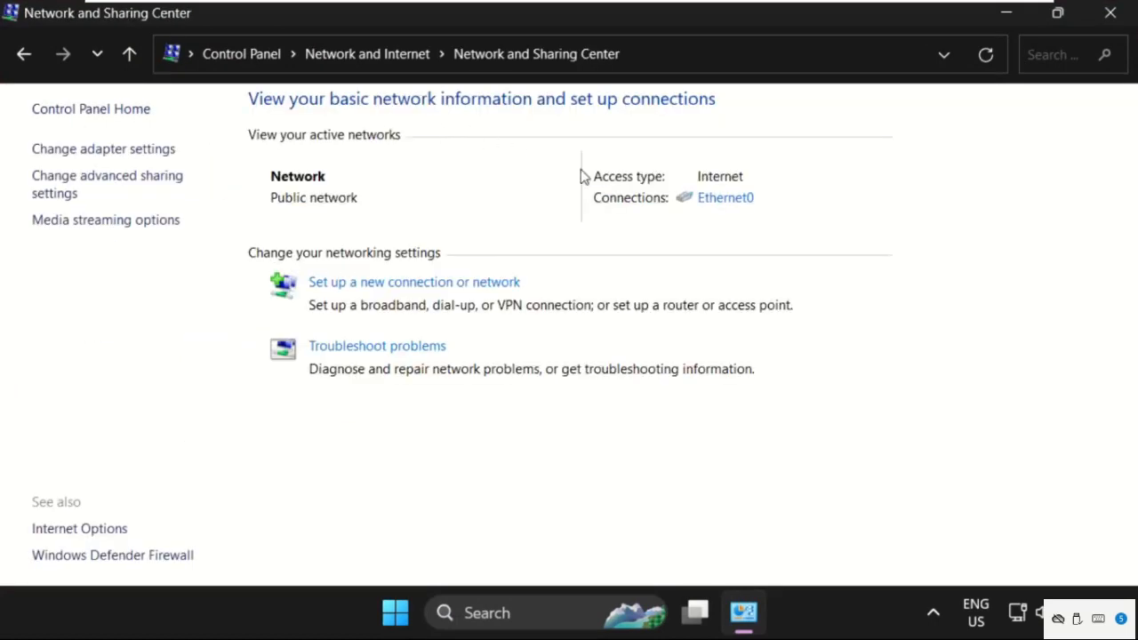
{"action": "mouse_move", "coordinate": [103, 158]}
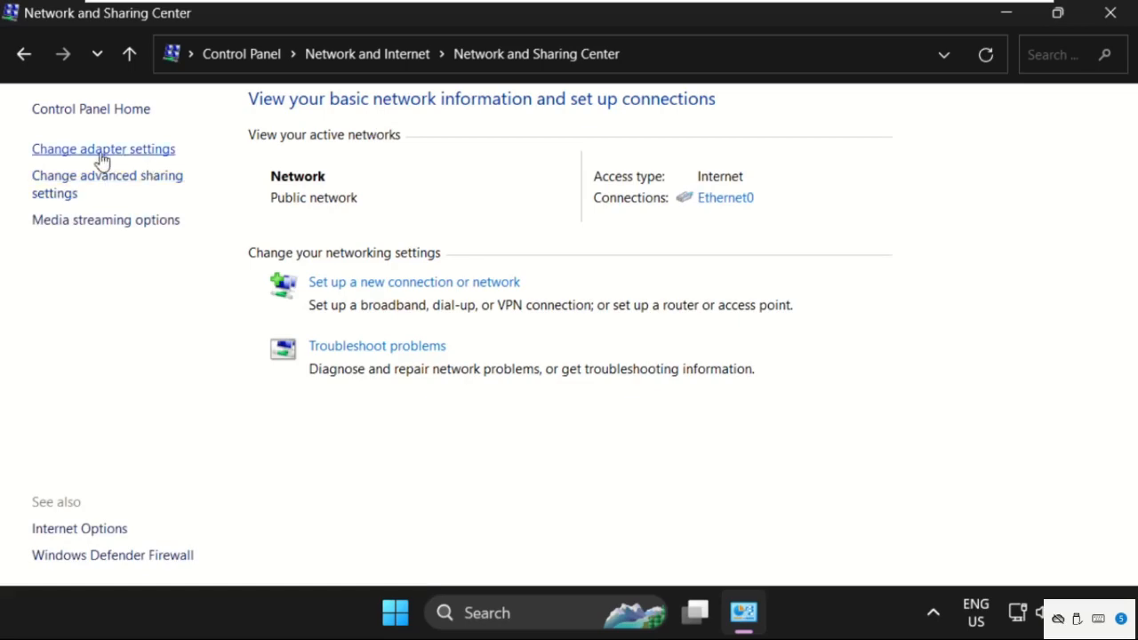
{"action": "left_click", "coordinate": [103, 149]}
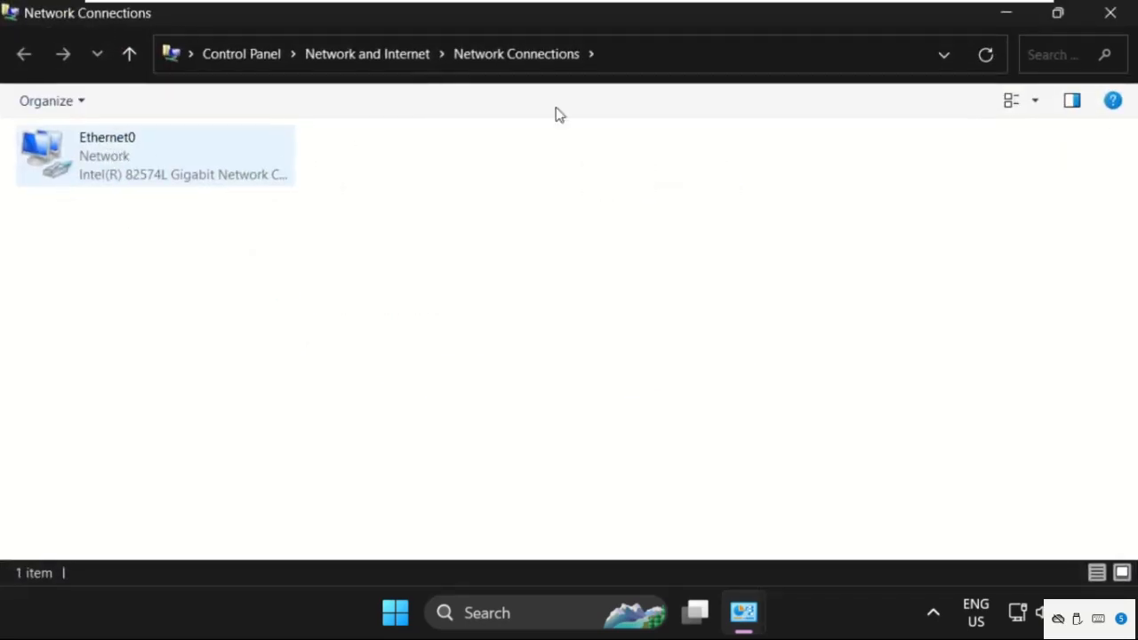
{"action": "left_click", "coordinate": [1059, 12]}
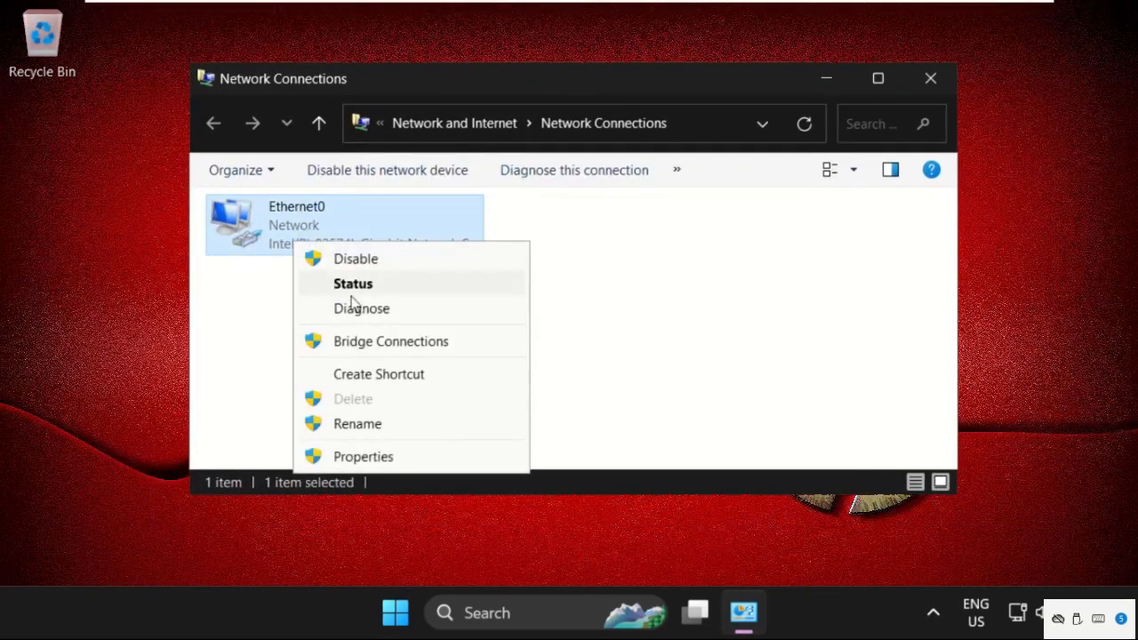
Open Ethernet0's IPv4 properties, then close adapter properties and Network Connections
{"action": "left_click", "coordinate": [362, 456]}
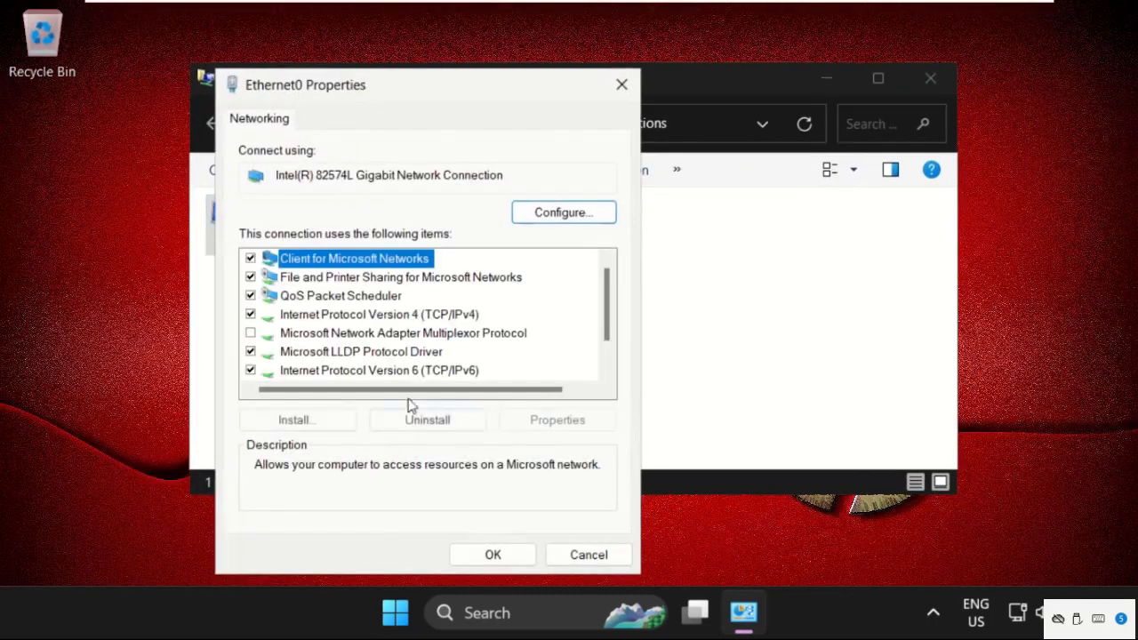
{"action": "left_click", "coordinate": [375, 314]}
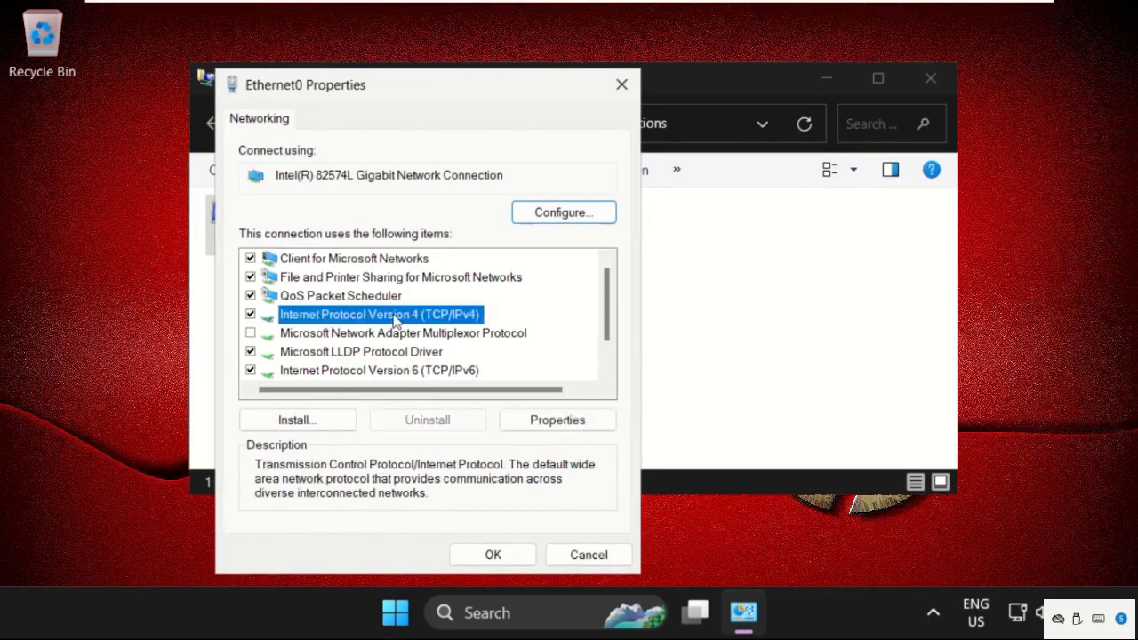
{"action": "left_click", "coordinate": [556, 420]}
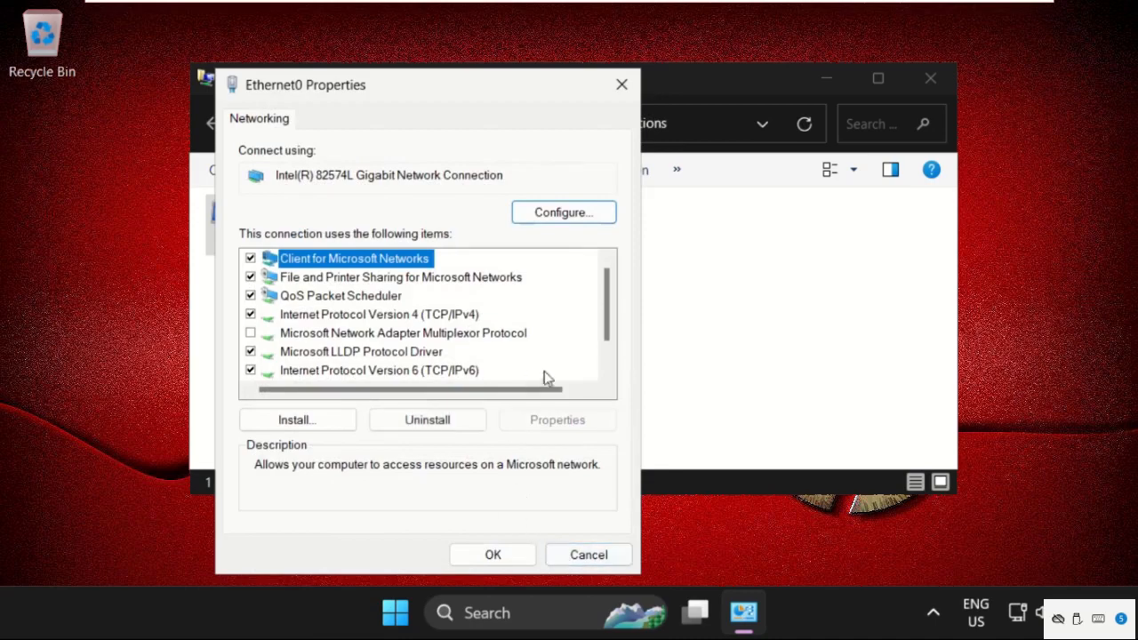
{"action": "left_click", "coordinate": [589, 554]}
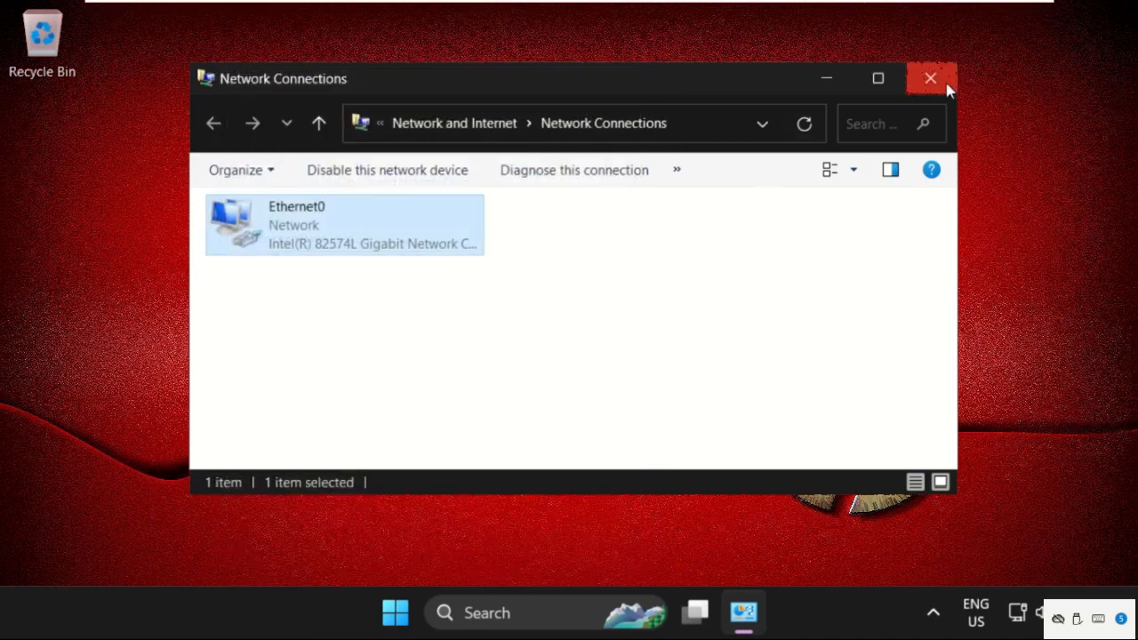
{"action": "left_click", "coordinate": [924, 79]}
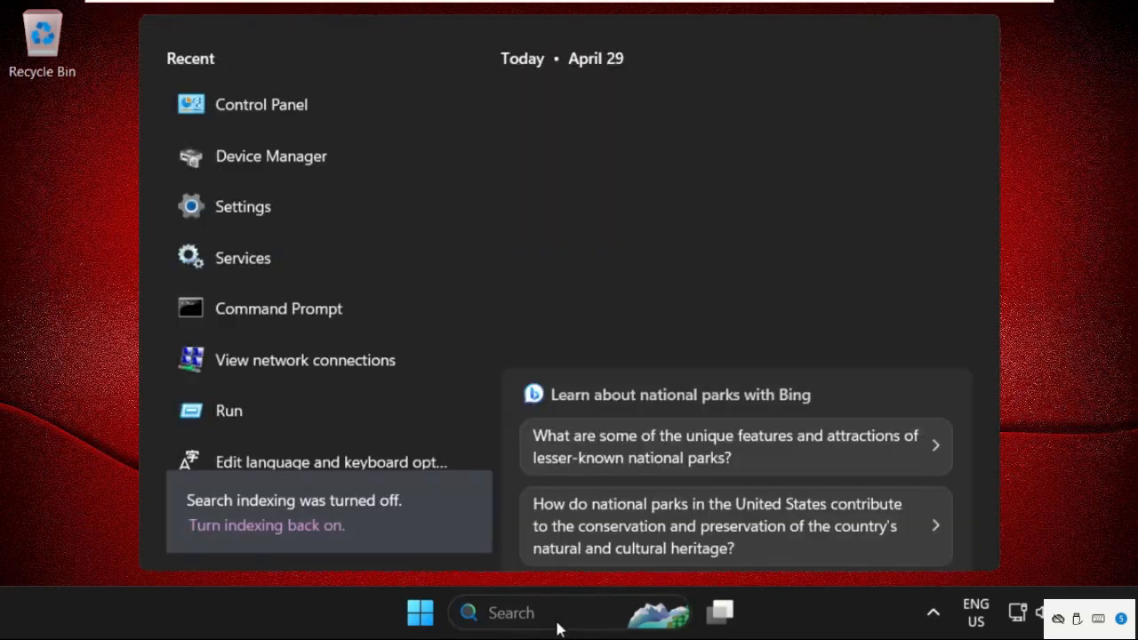
Launch an admin Command Prompt and run ipconfig /flushdns
{"action": "type", "text": "cmd"}
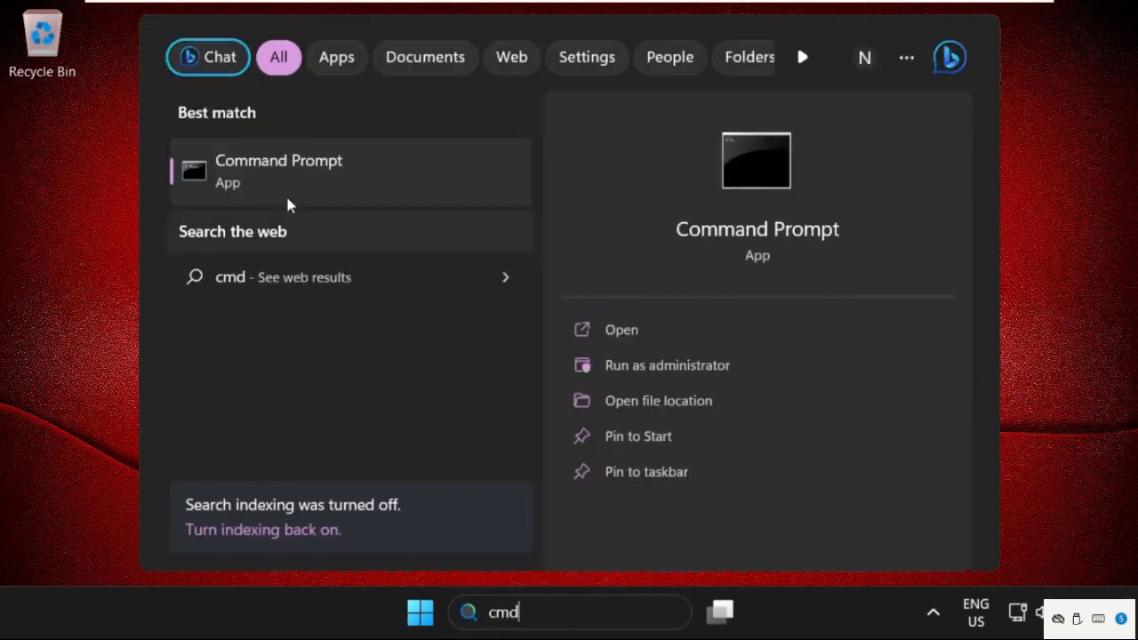
{"action": "left_click", "coordinate": [667, 365]}
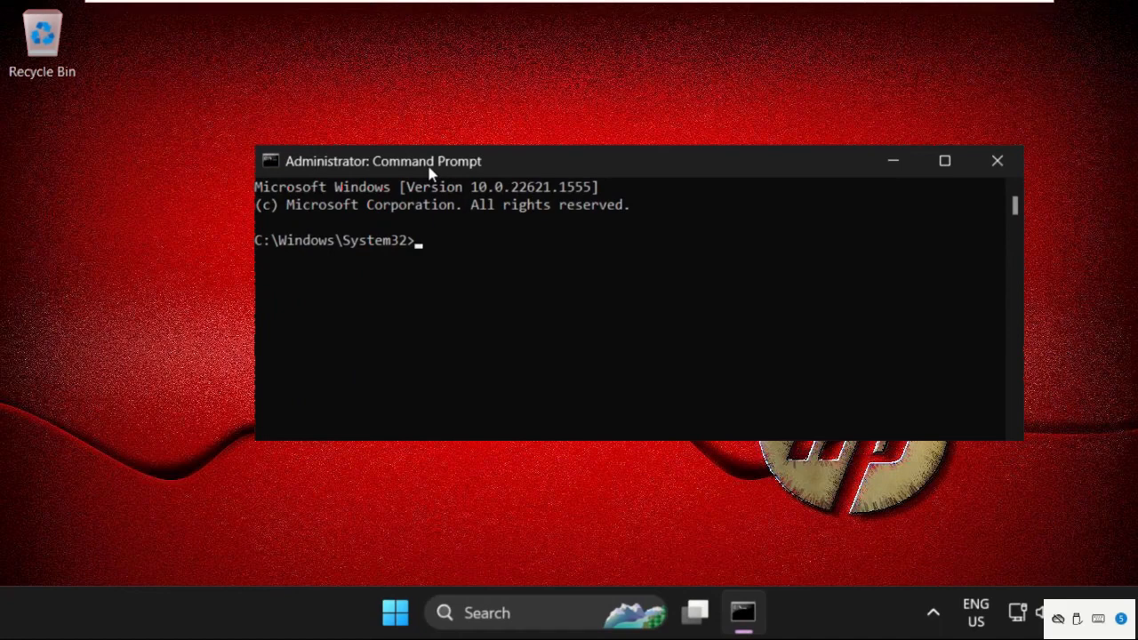
{"action": "type", "text": "ip"}
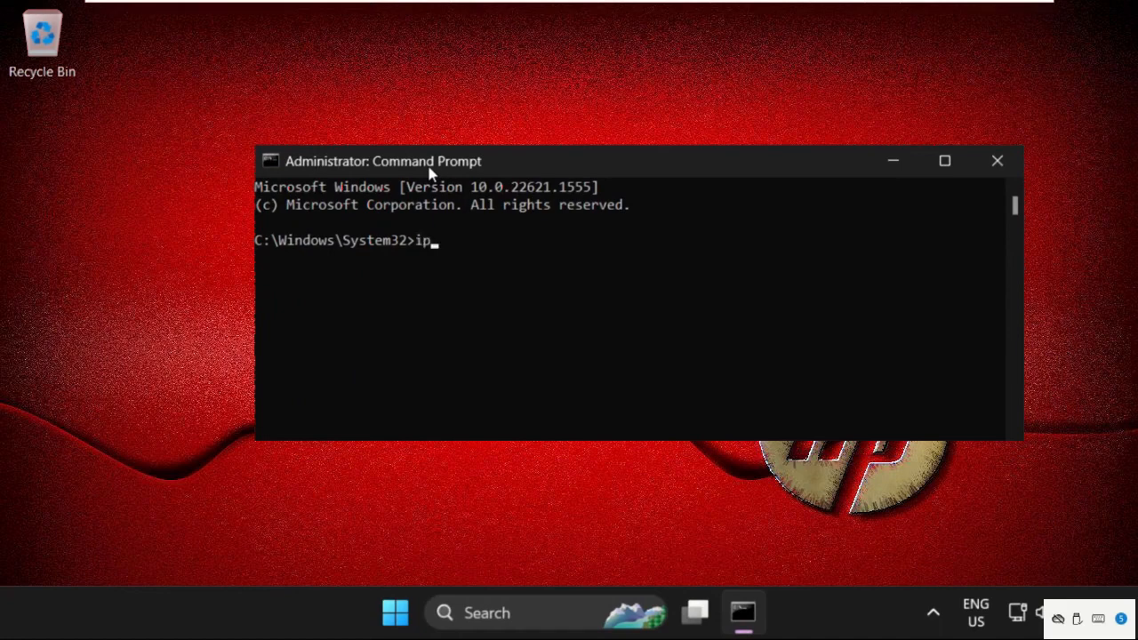
{"action": "type", "text": "con"}
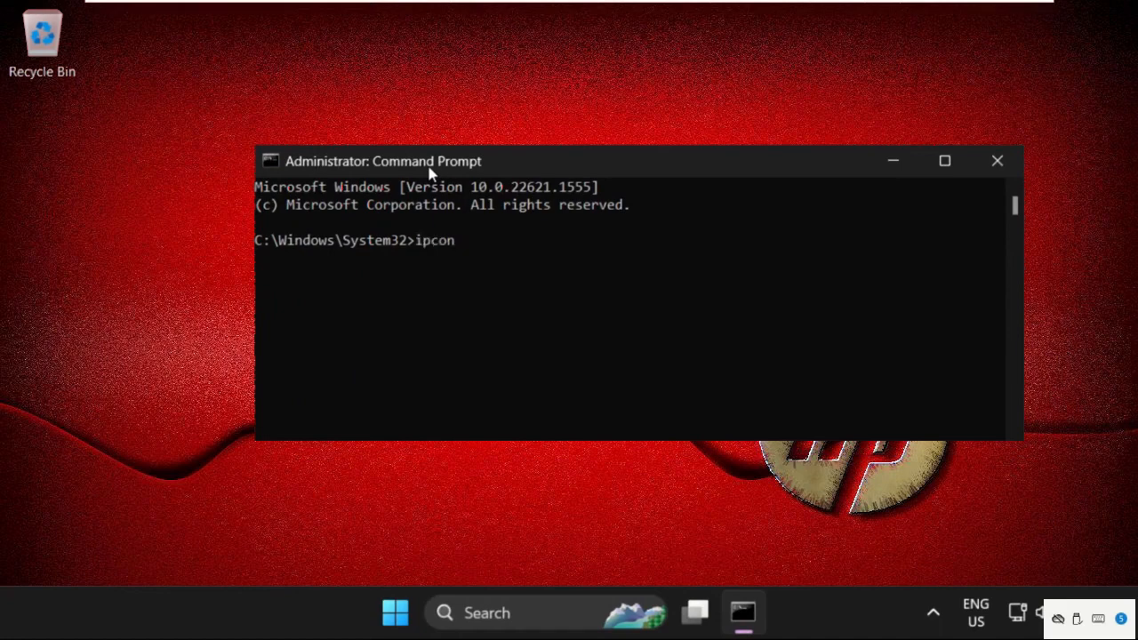
{"action": "type", "text": "fig /"}
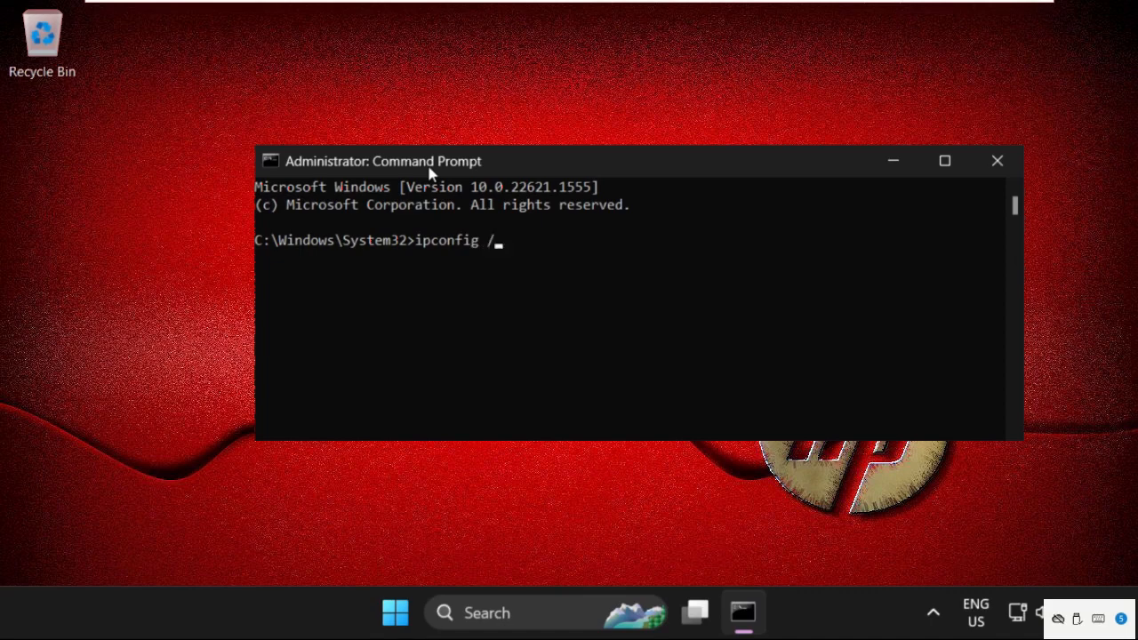
{"action": "type", "text": "flus"}
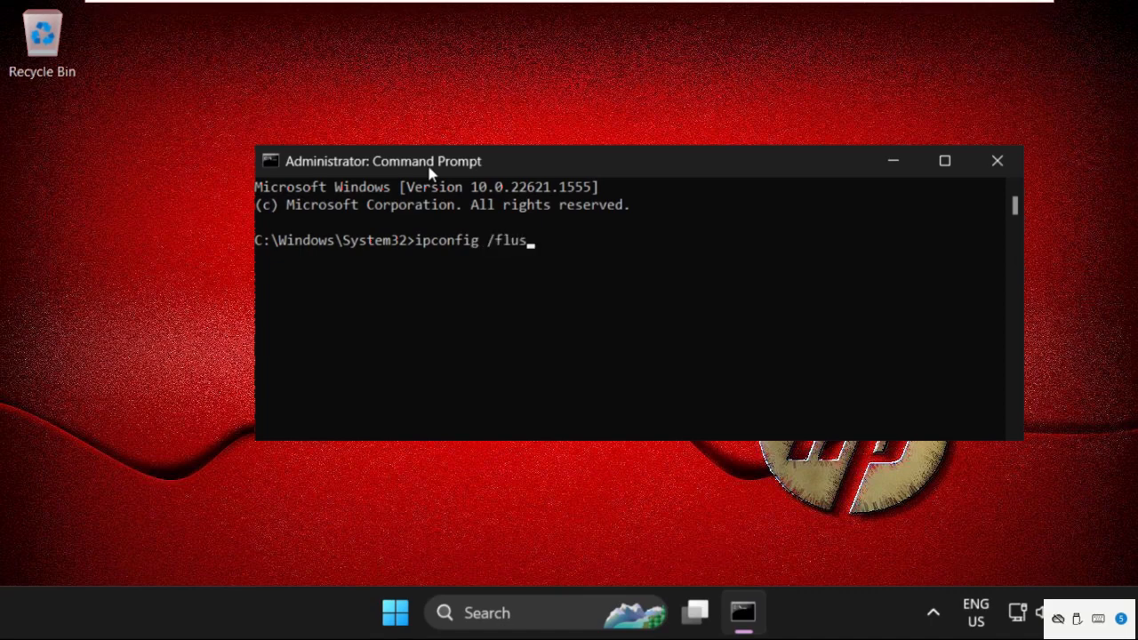
{"action": "type", "text": "hdns"}
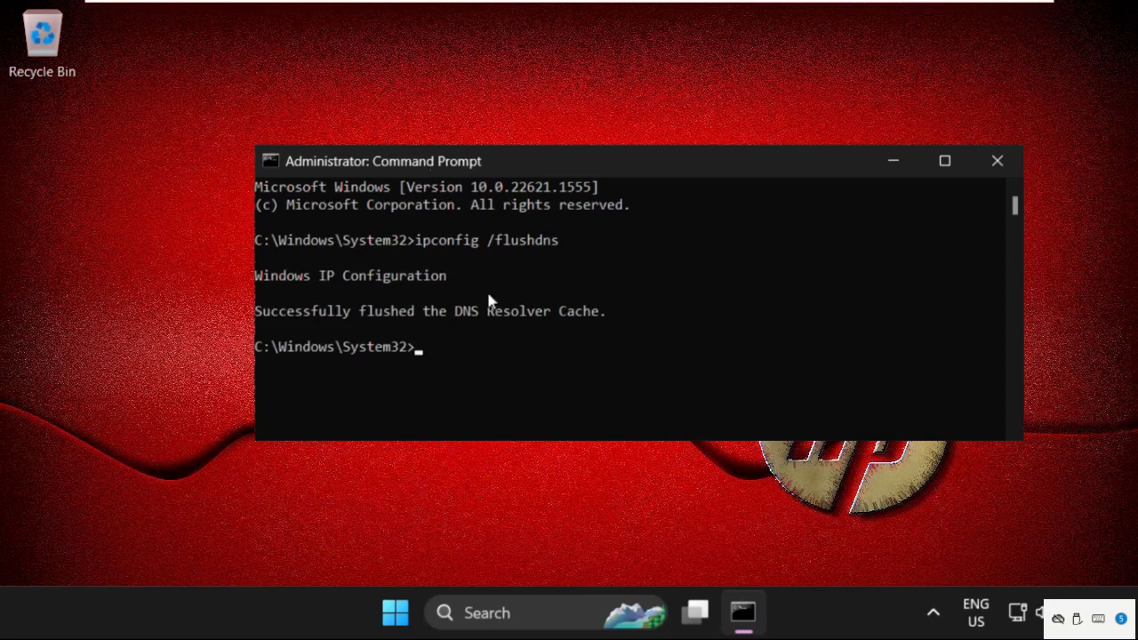
{"action": "mouse_move", "coordinate": [408, 331]}
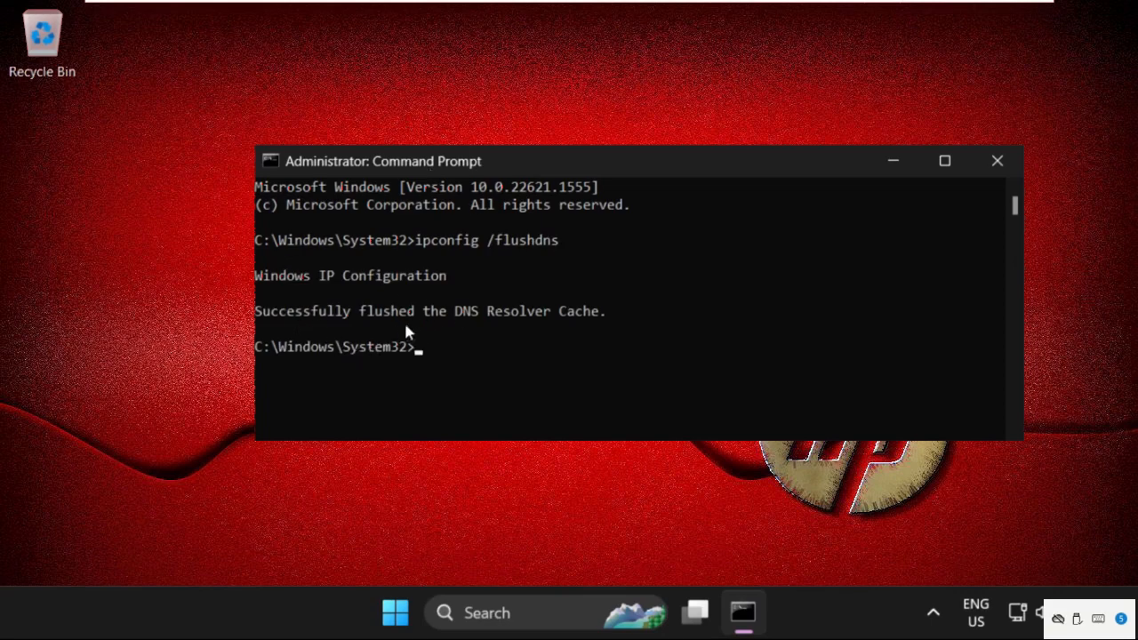
{"action": "mouse_move", "coordinate": [505, 361]}
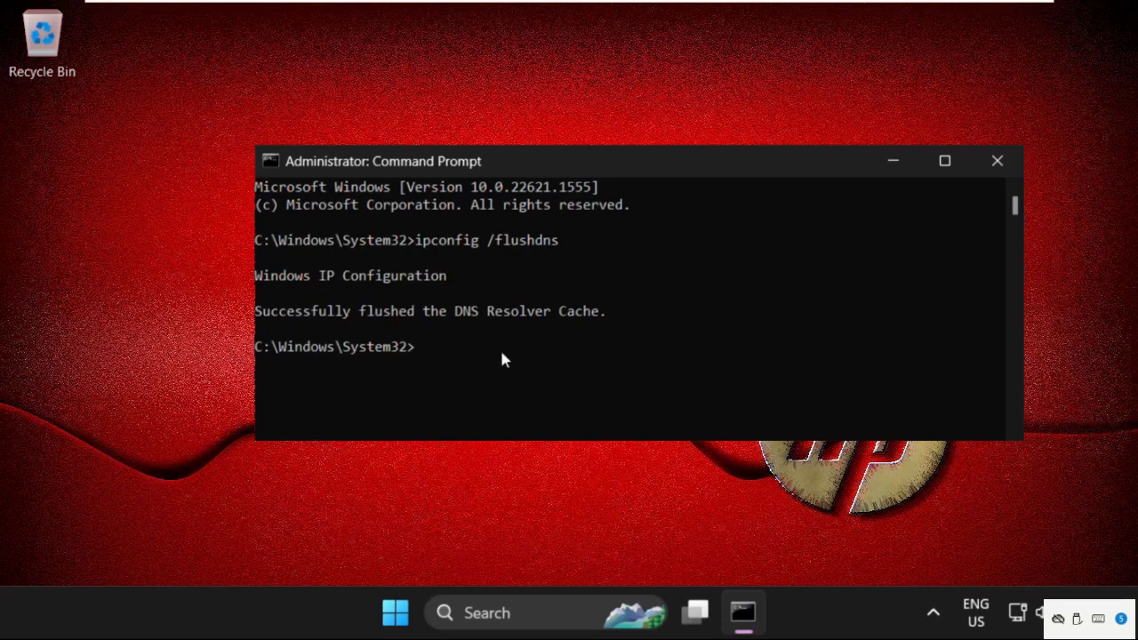
Exit the command prompt and bring up the Start menu power choices
{"action": "type", "text": "exit"}
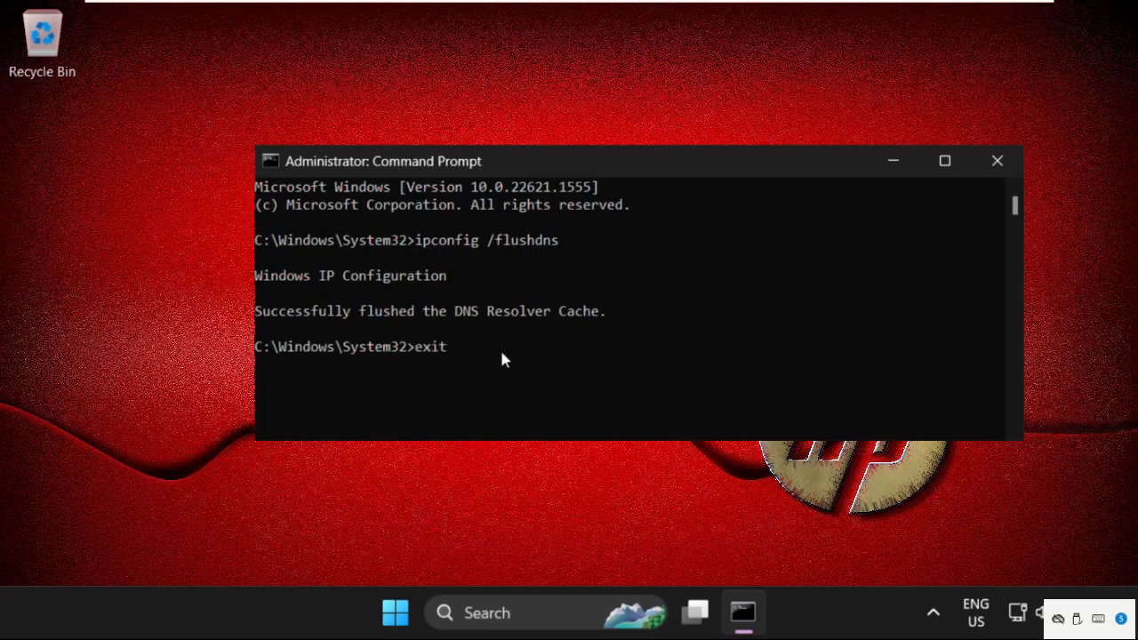
{"action": "left_click", "coordinate": [420, 612]}
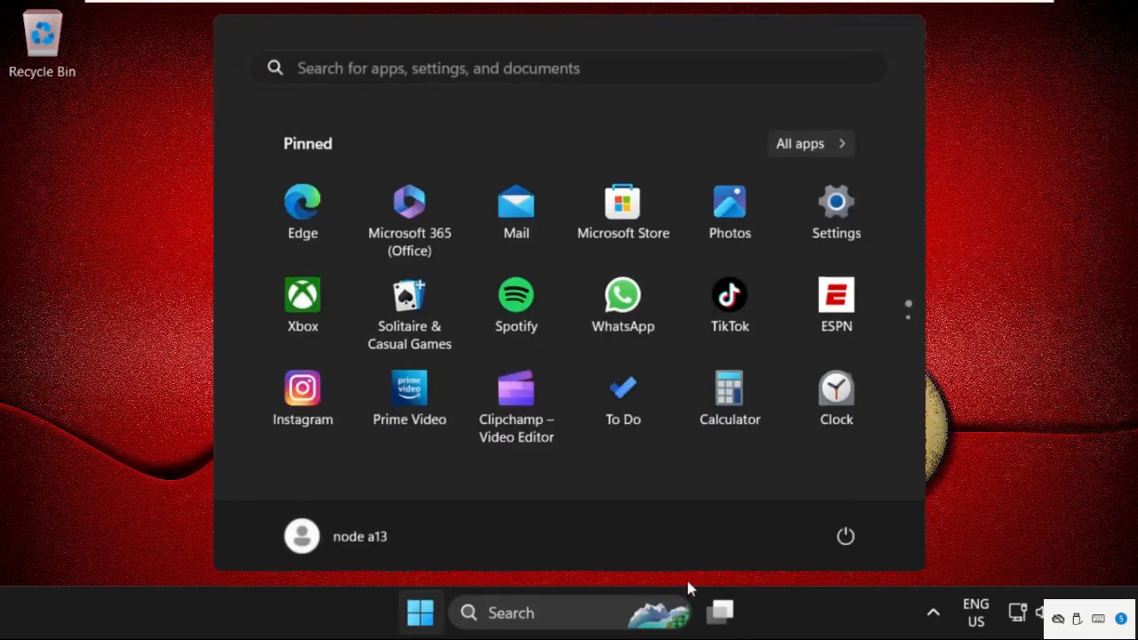
{"action": "left_click", "coordinate": [845, 536]}
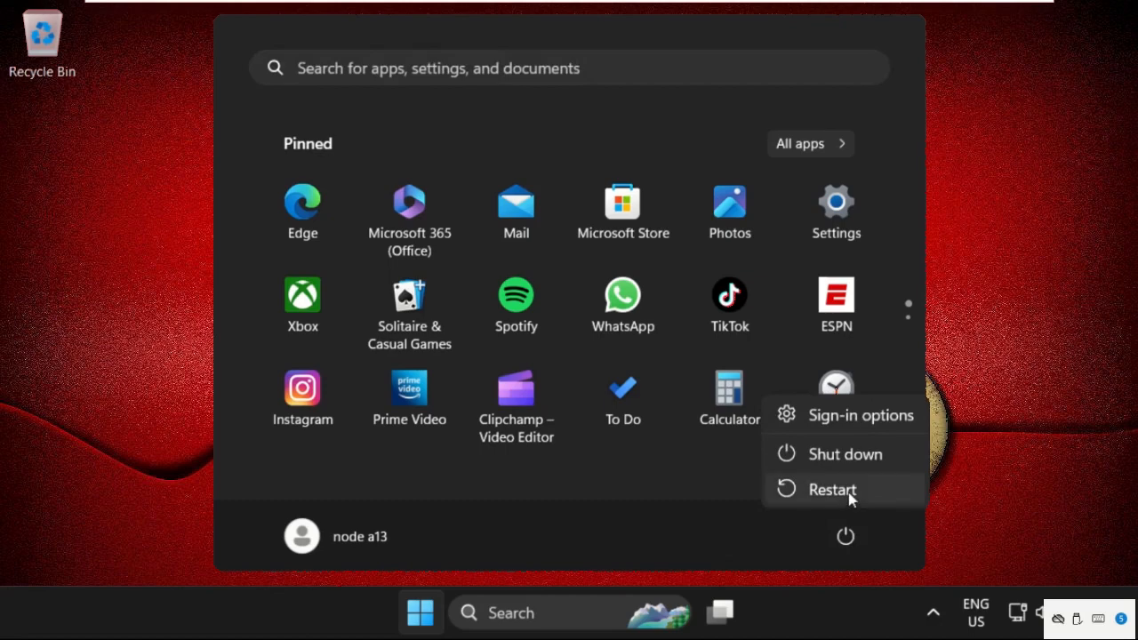